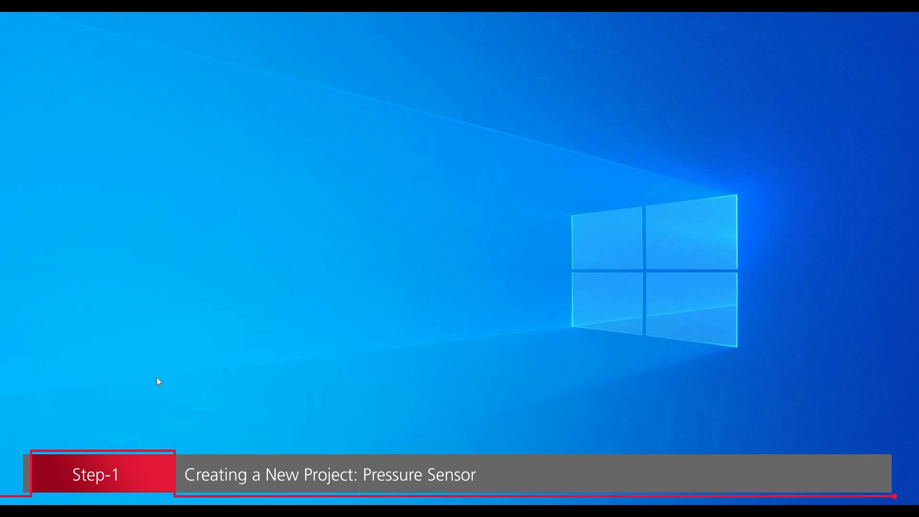
pyautogui.moveTo(446, 375)
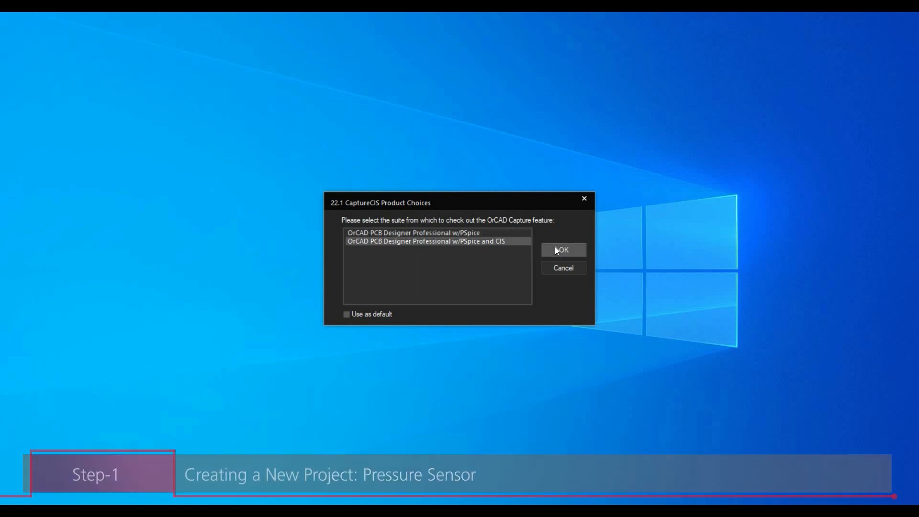
# Confirm the 'OrCAD PCB Designer Professional w/PSpice and CIS' product choice.
pyautogui.click(562, 250)
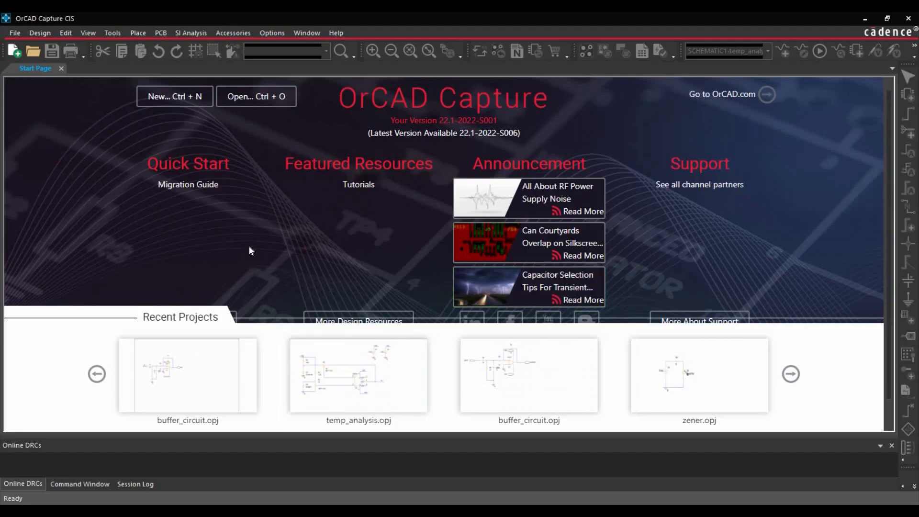
# Start a new PSpice project named montecarlo located in a new Desktop\montecarlo folder.
pyautogui.click(14, 33)
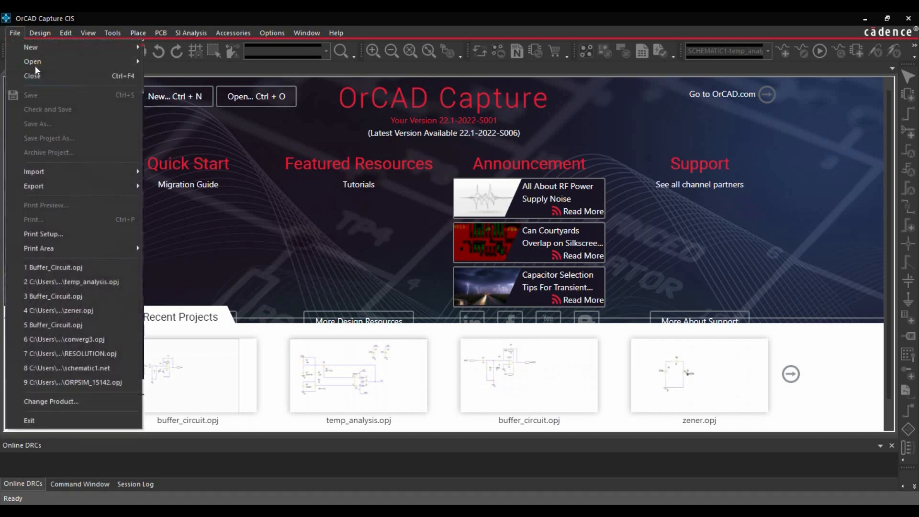
pyautogui.moveTo(51, 47)
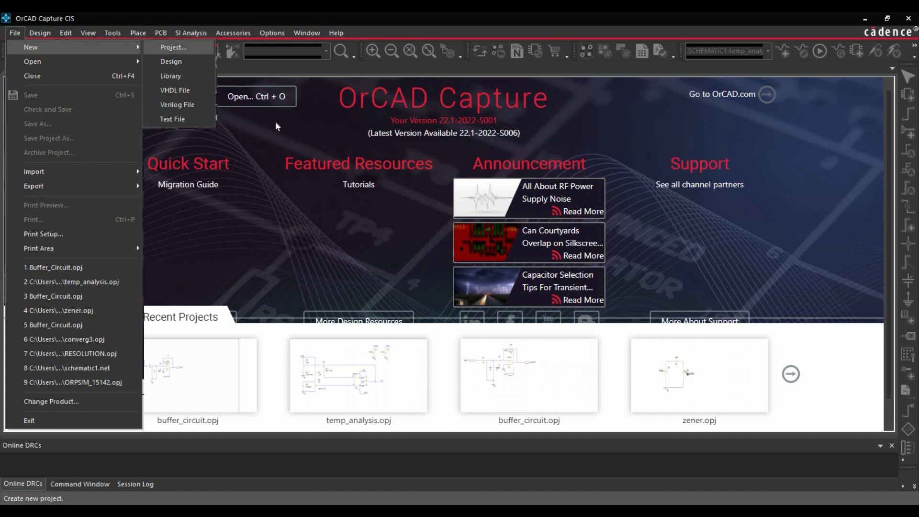
pyautogui.click(174, 47)
pyautogui.write('montecarlo')
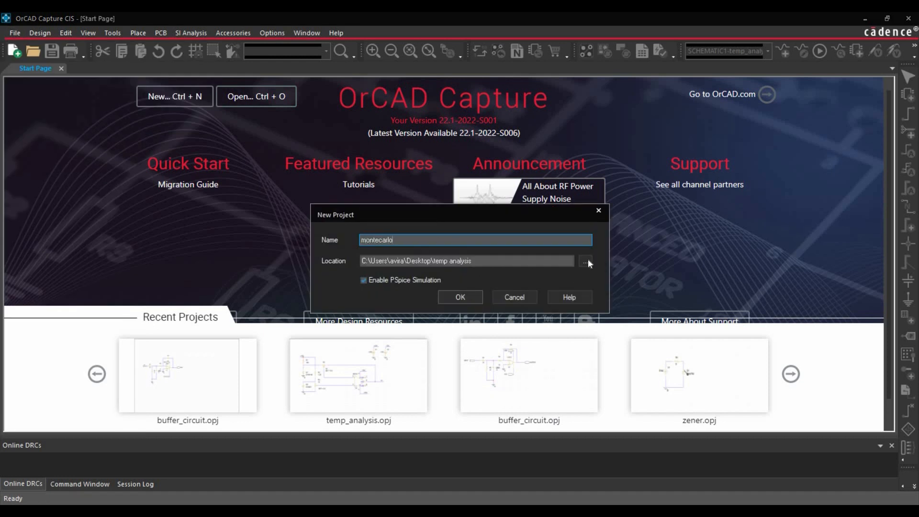
pyautogui.click(587, 261)
pyautogui.write('montecarlo')
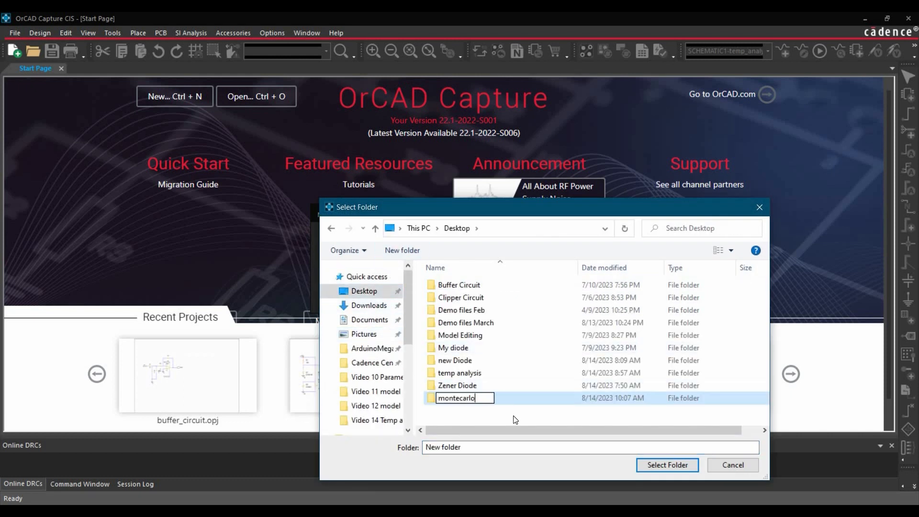
pyautogui.click(666, 465)
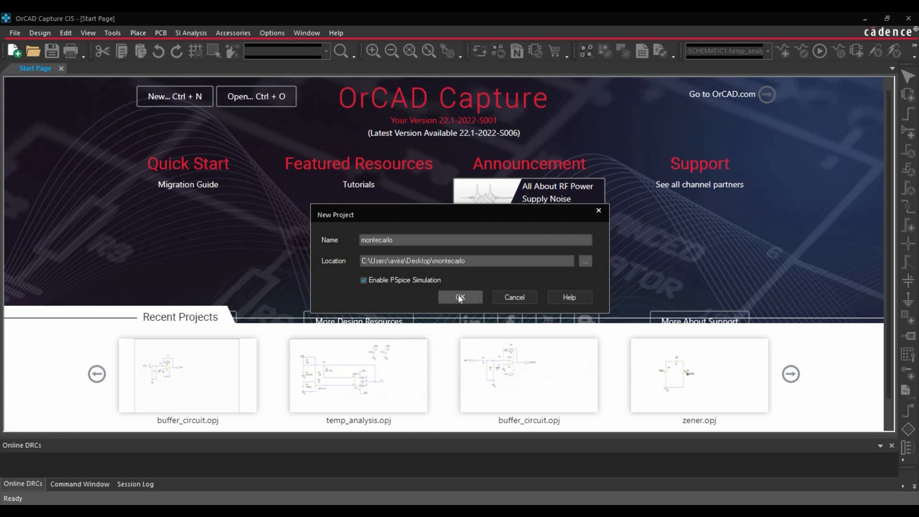
# Confirm the project and create montecarlo as a blank PSpice project.
pyautogui.click(460, 296)
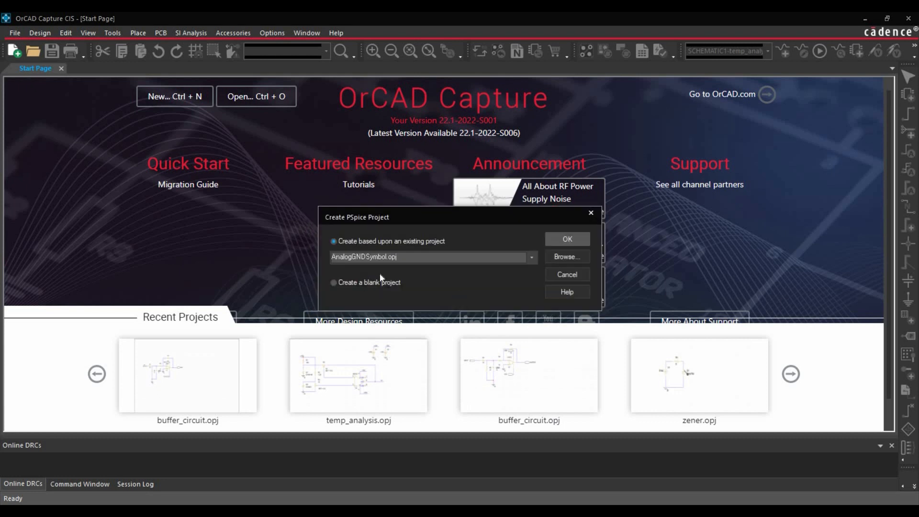
pyautogui.moveTo(368, 233)
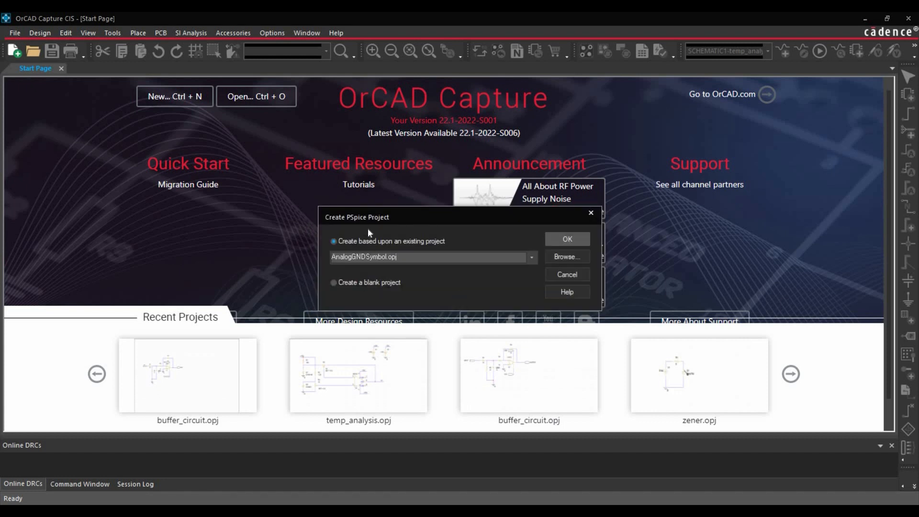
pyautogui.moveTo(444, 252)
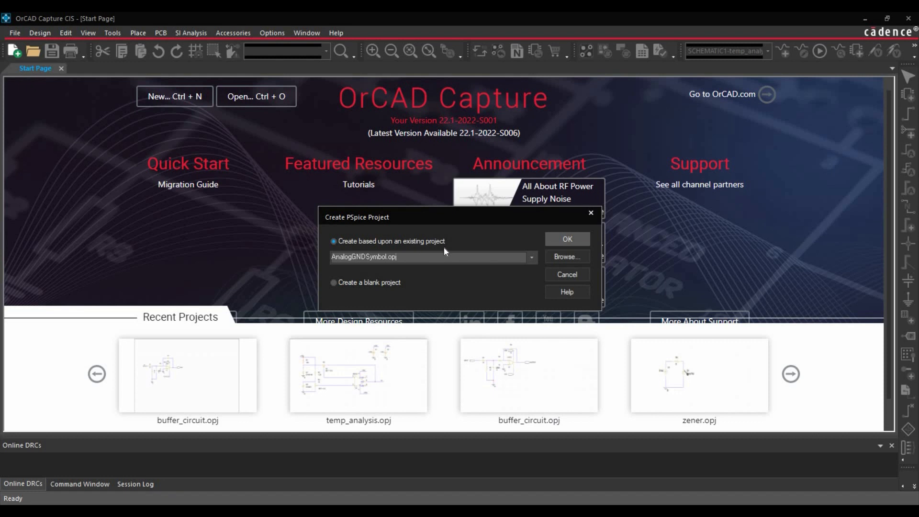
pyautogui.moveTo(368, 284)
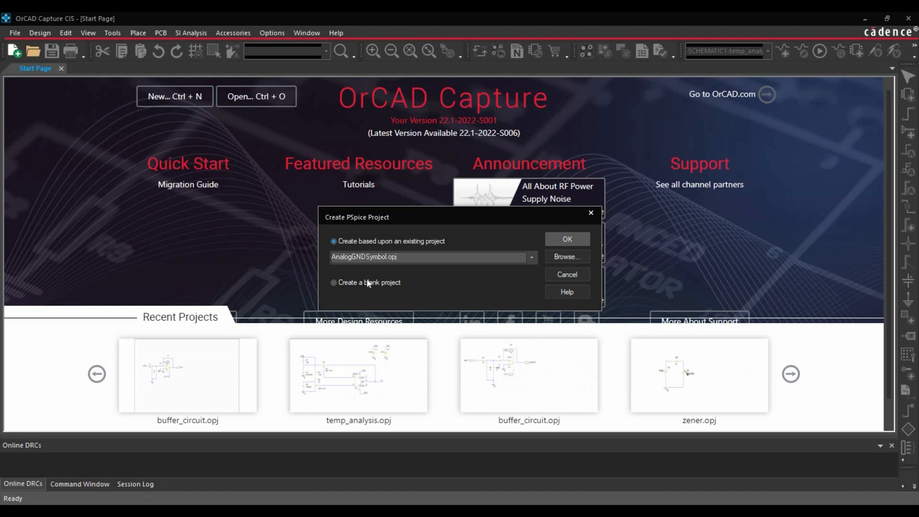
pyautogui.click(334, 282)
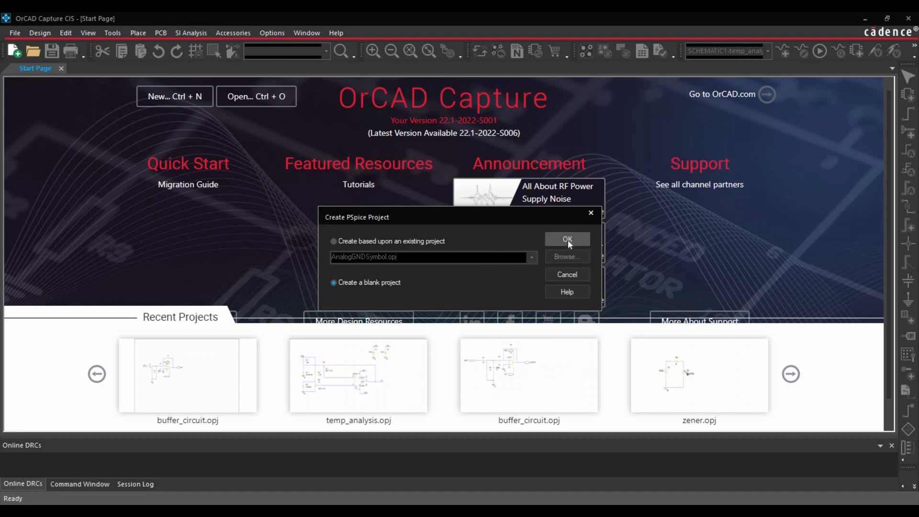
pyautogui.click(566, 240)
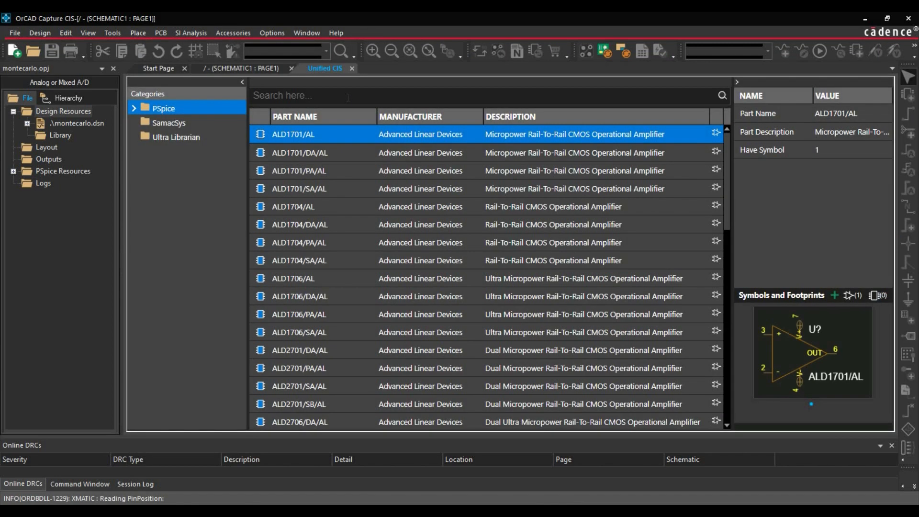
# Place a VDC source V1 from part search, then search for a Resistor part.
pyautogui.write('VDC')
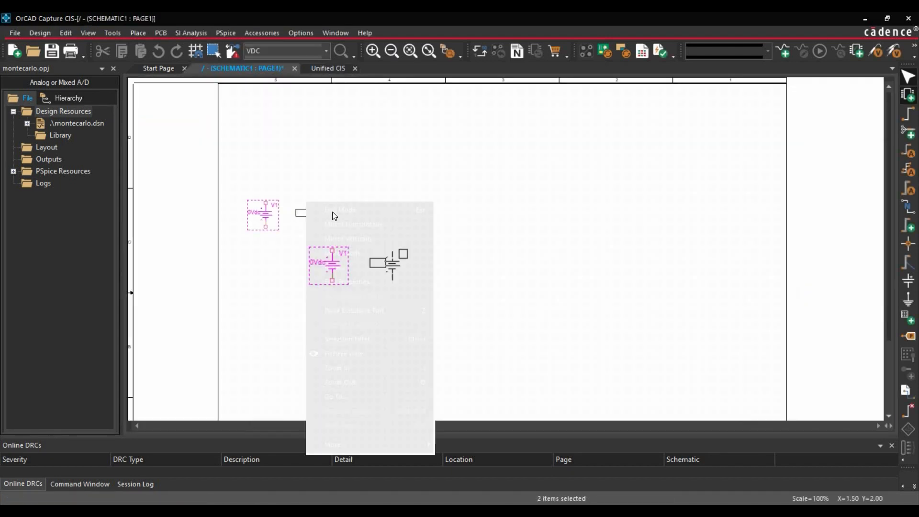
pyautogui.click(328, 68)
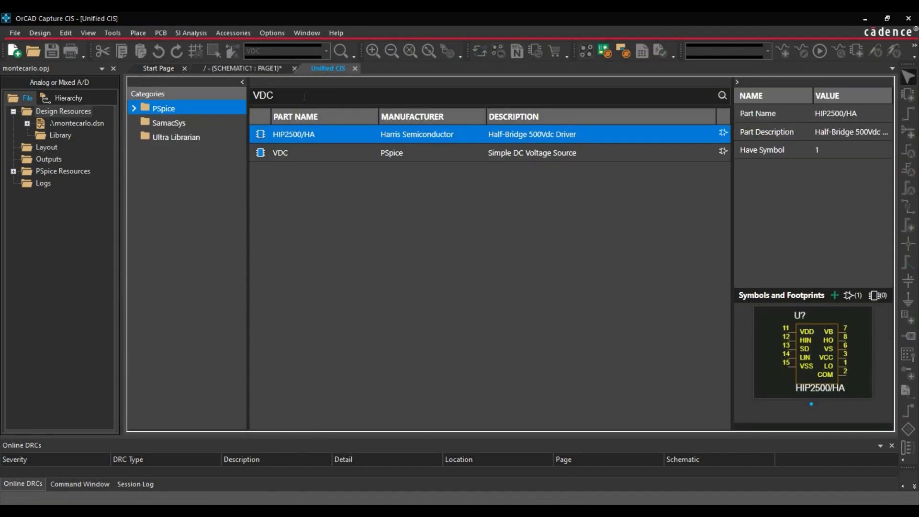
pyautogui.tripleClick(262, 95)
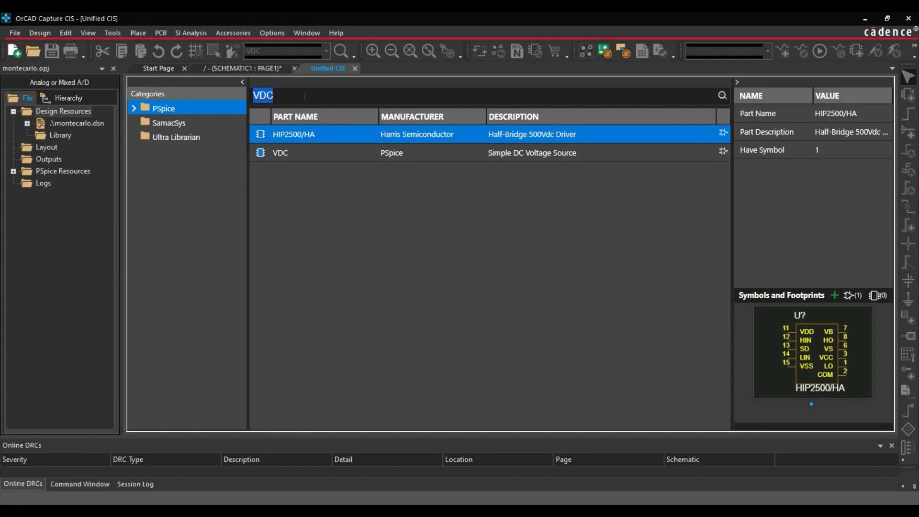
pyautogui.write('Resistor')
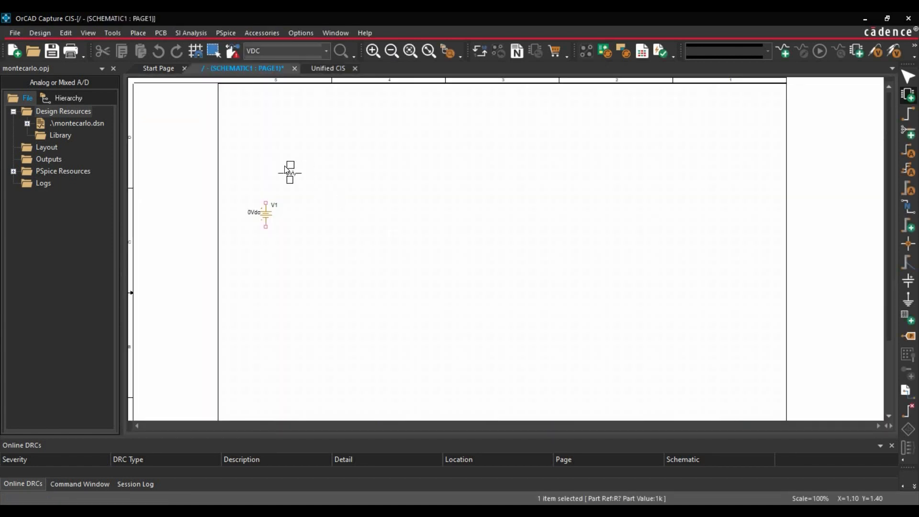
# Place resistor R1 and an Rbreak resistor R2 on the schematic.
pyautogui.click(290, 173)
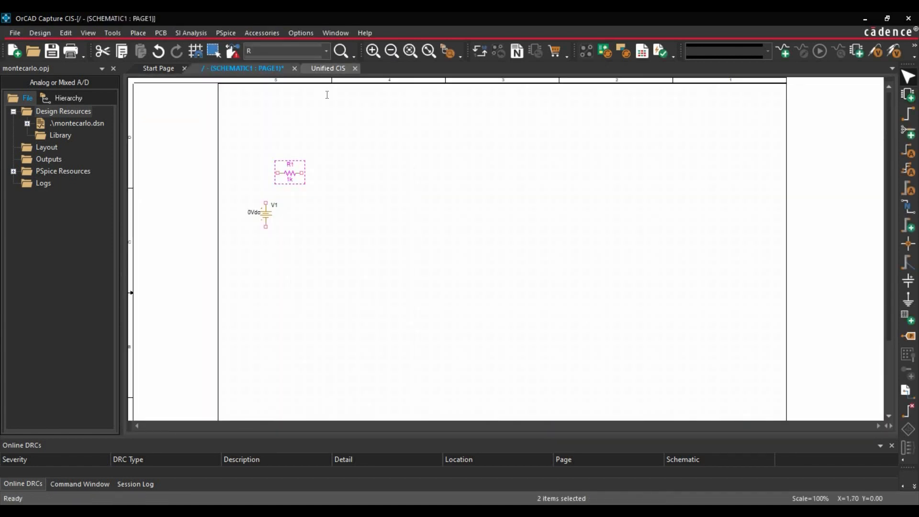
pyautogui.click(327, 68)
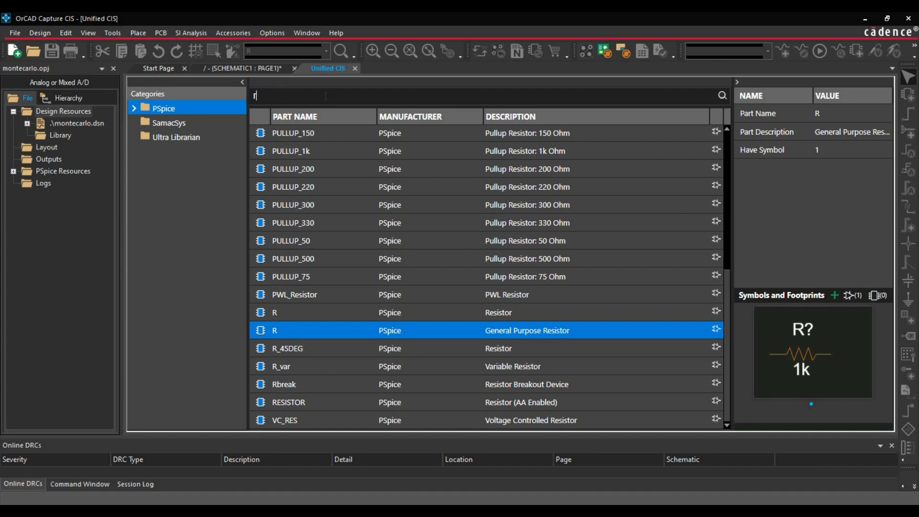
pyautogui.write('break')
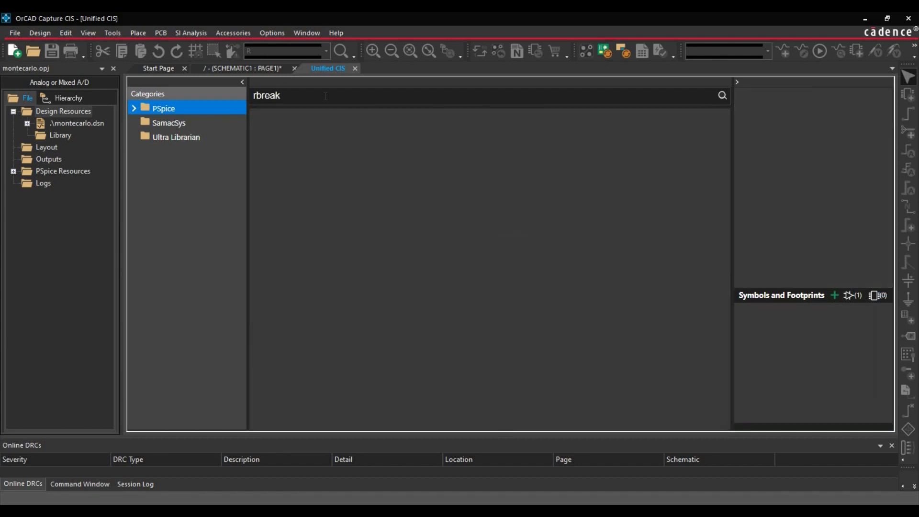
pyautogui.click(722, 95)
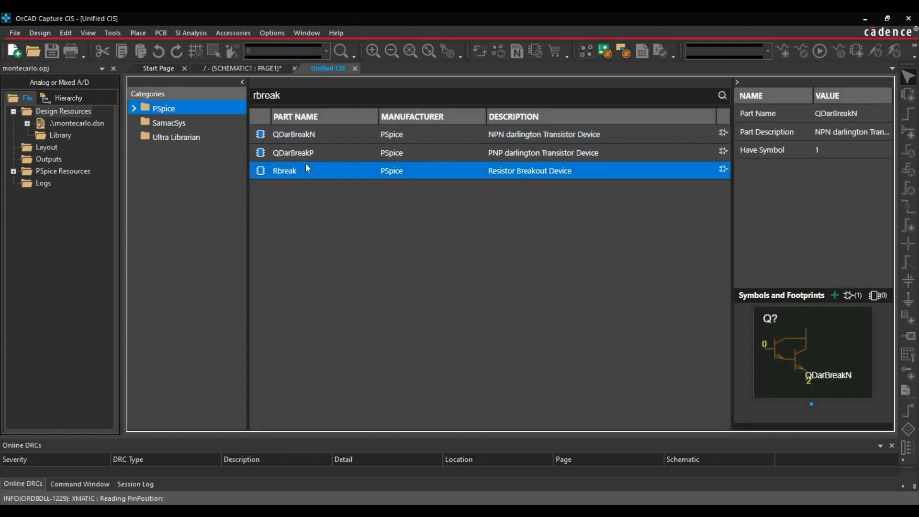
pyautogui.doubleClick(284, 170)
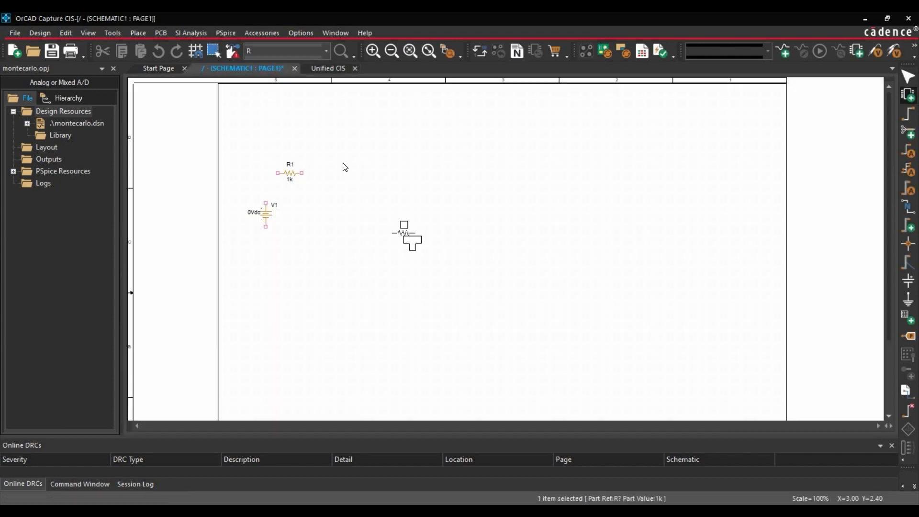
pyautogui.click(327, 68)
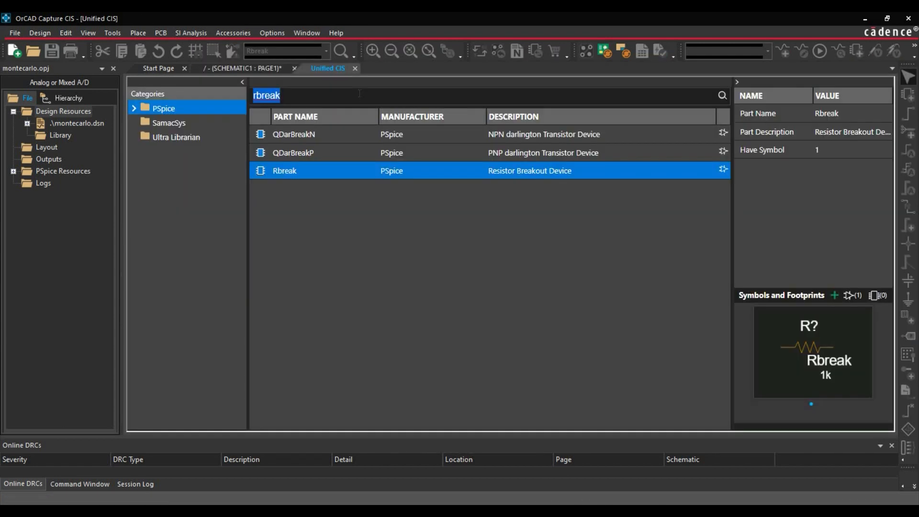
# Search for the PARAM part to add a PARAMETERS block.
pyautogui.write('Para')
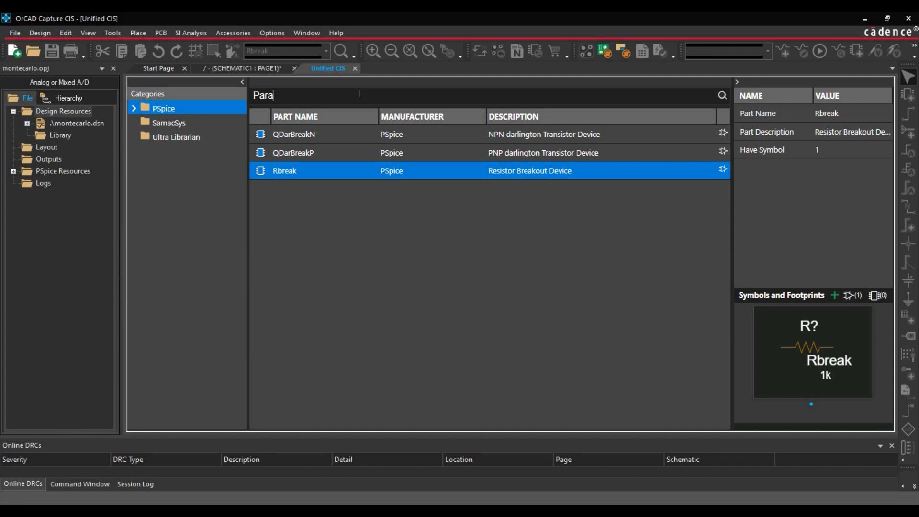
pyautogui.write('m')
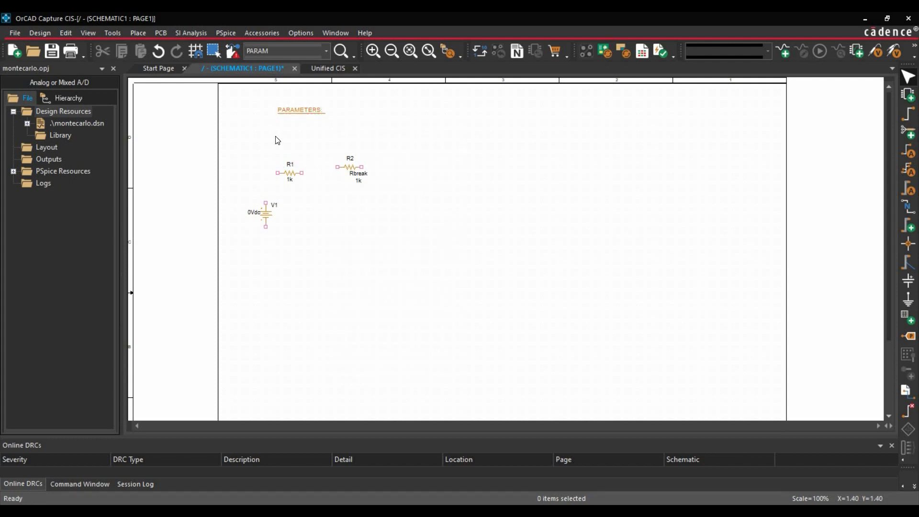
pyautogui.moveTo(369, 223)
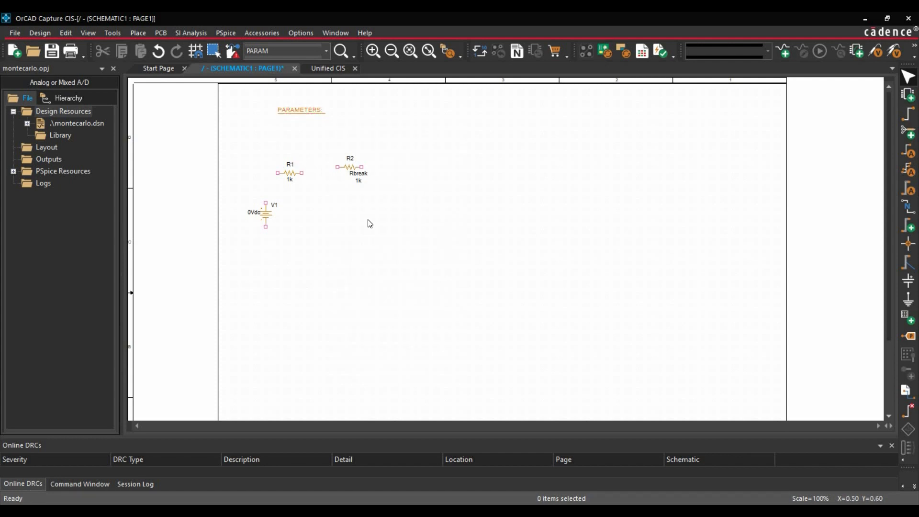
pyautogui.moveTo(368, 217)
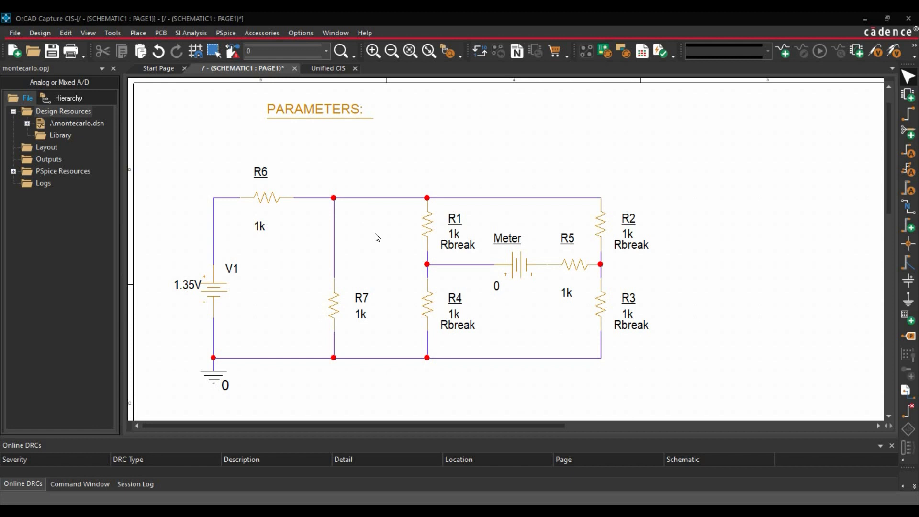
pyautogui.moveTo(298, 136)
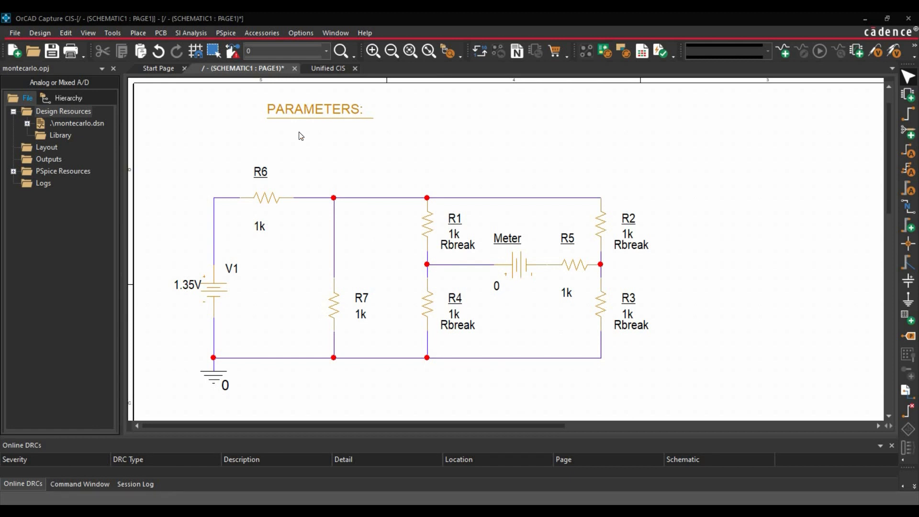
pyautogui.moveTo(315, 118)
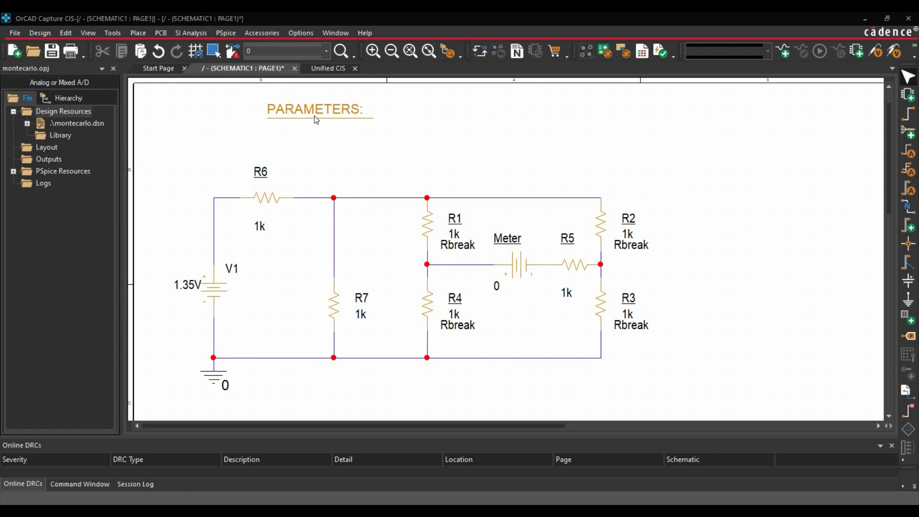
# Select the PARAMETERS block on the wired bridge schematic.
pyautogui.click(315, 110)
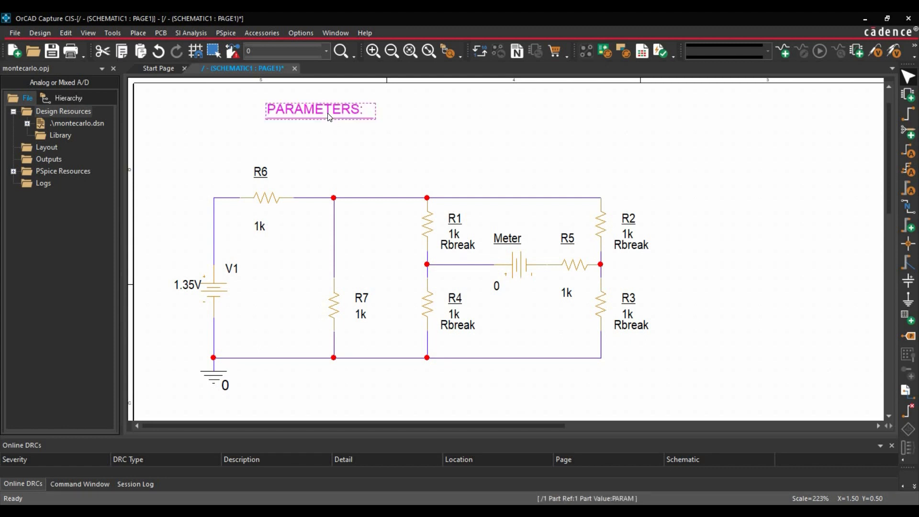
# Add new properties PNOM = 1.0 and P = 0 to the PARAMETERS block.
pyautogui.doubleClick(320, 110)
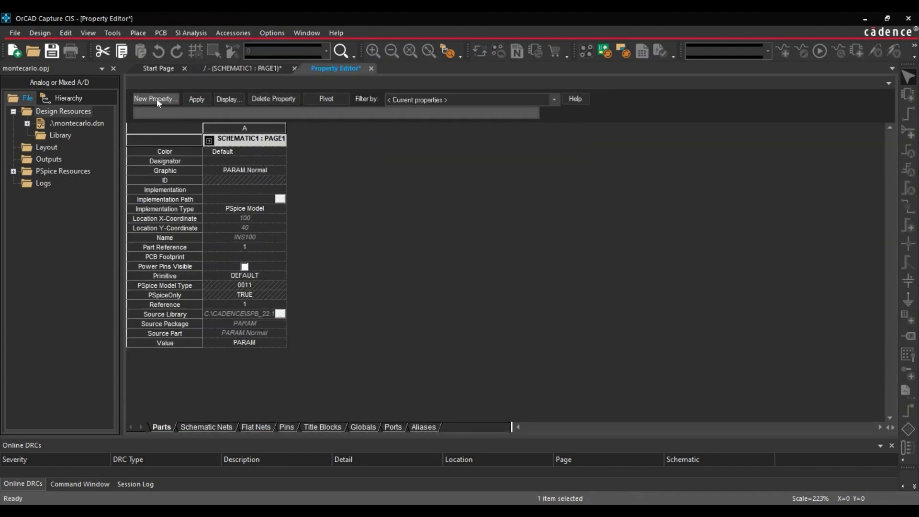
pyautogui.click(155, 99)
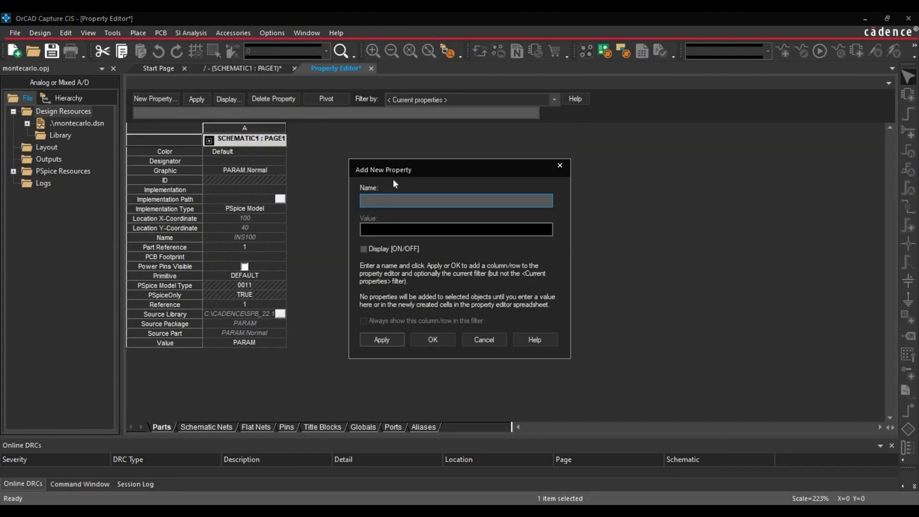
pyautogui.write('PN0')
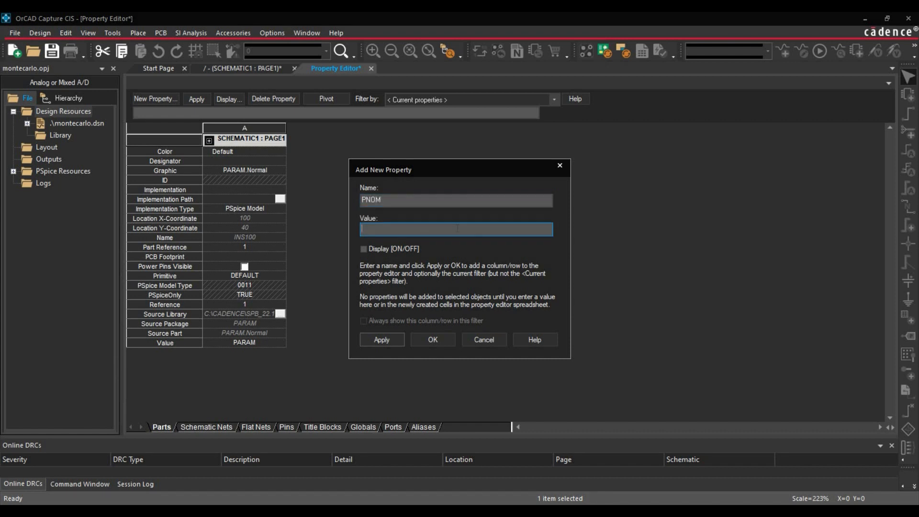
pyautogui.write('1')
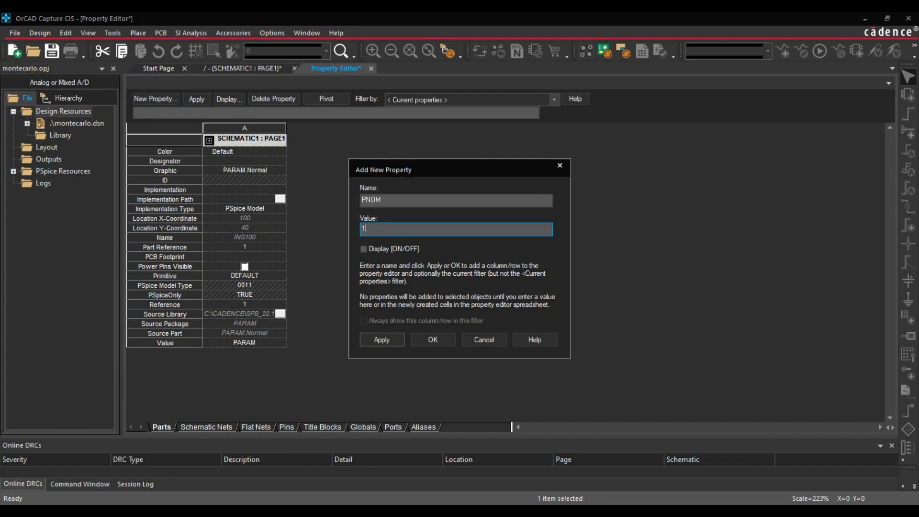
pyautogui.write('.0')
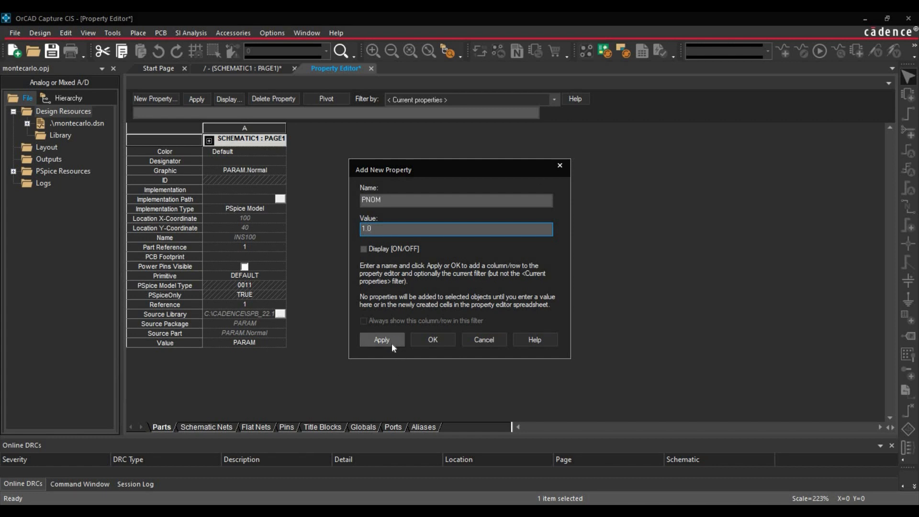
pyautogui.click(381, 339)
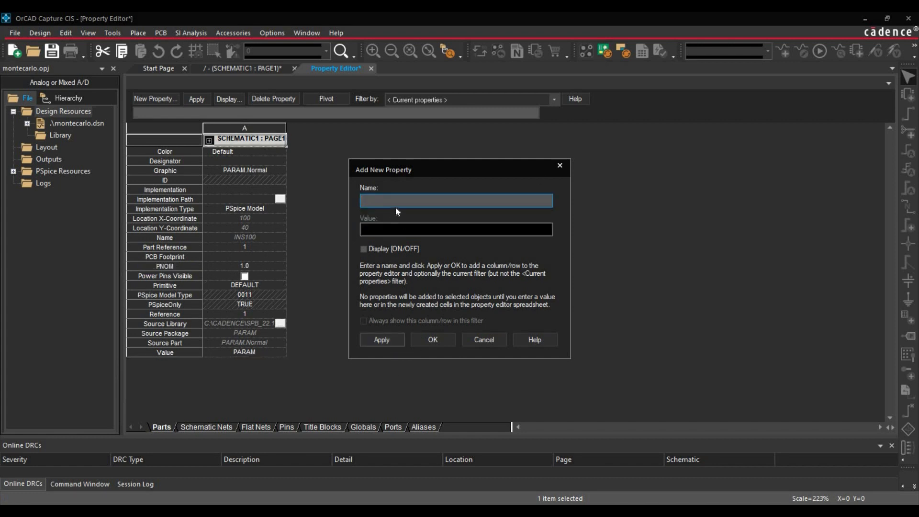
pyautogui.write('0')
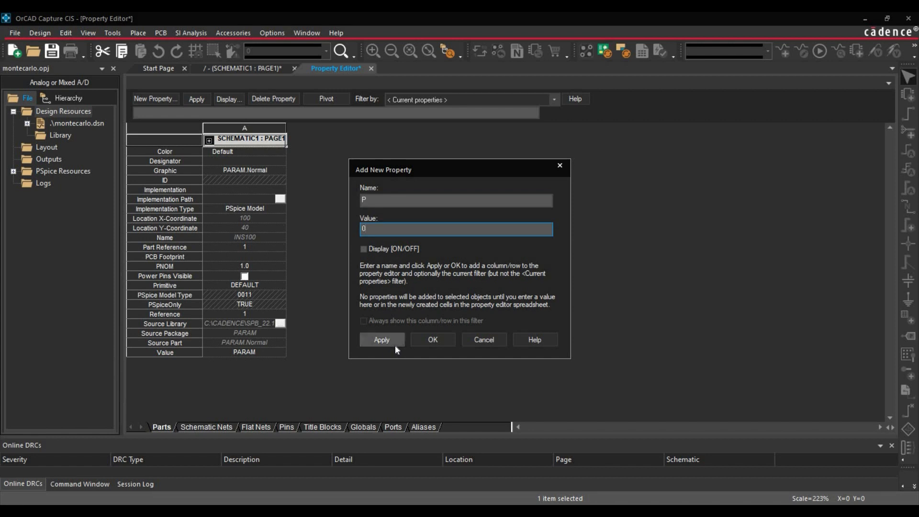
pyautogui.click(381, 339)
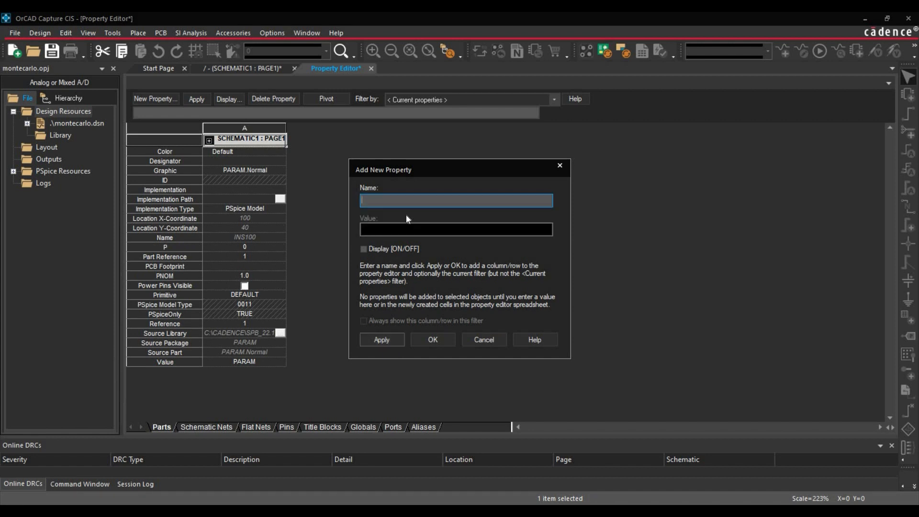
# Add the property PCOEFF = -0.06 and finish adding properties.
pyautogui.write('P')
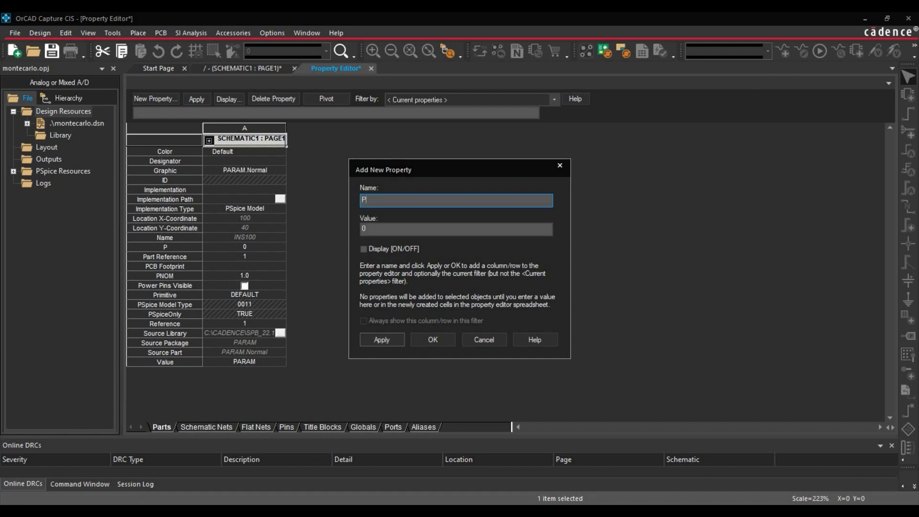
pyautogui.write('COEFF')
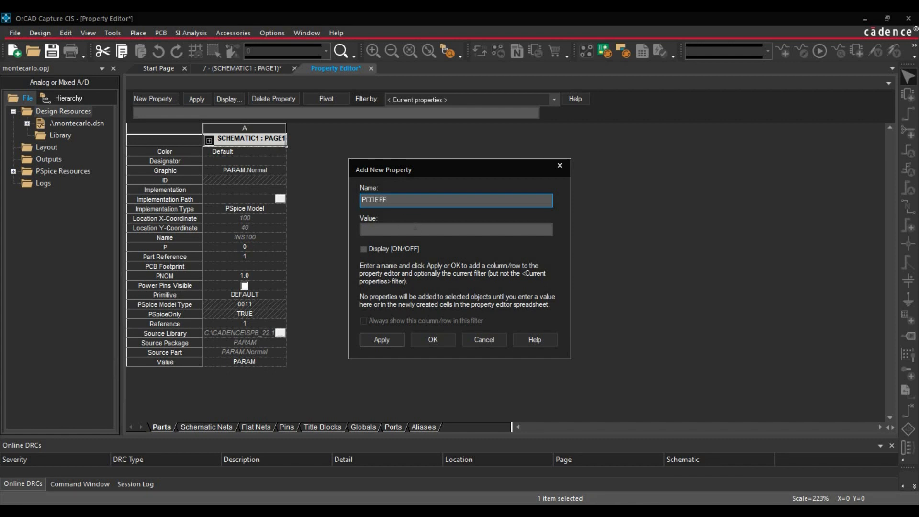
pyautogui.click(455, 229)
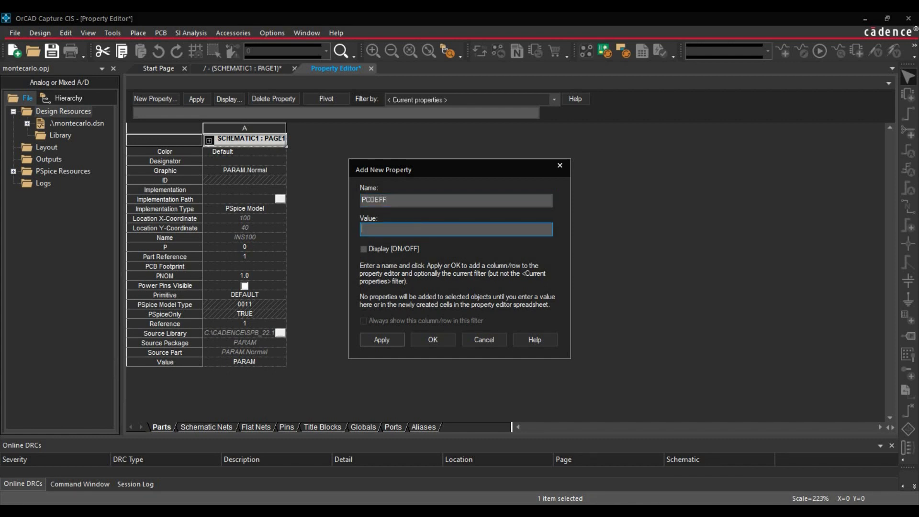
pyautogui.write('-0.0')
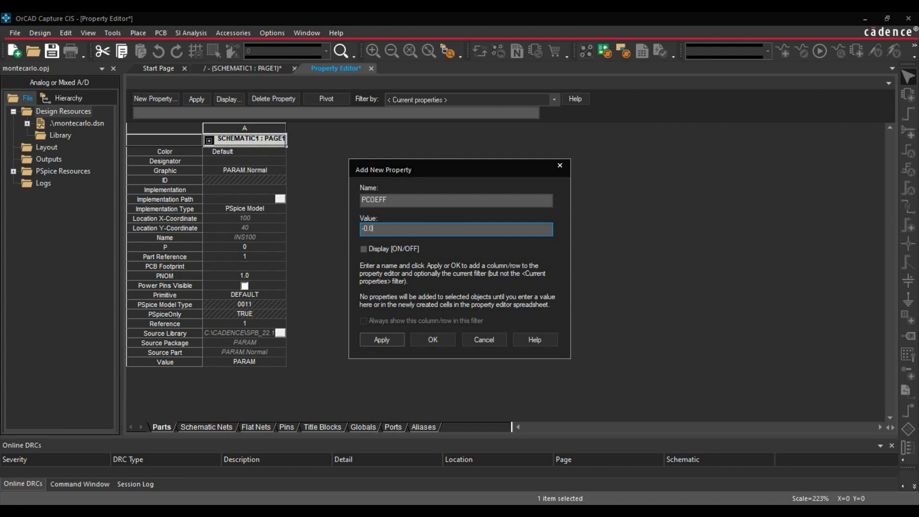
pyautogui.click(381, 339)
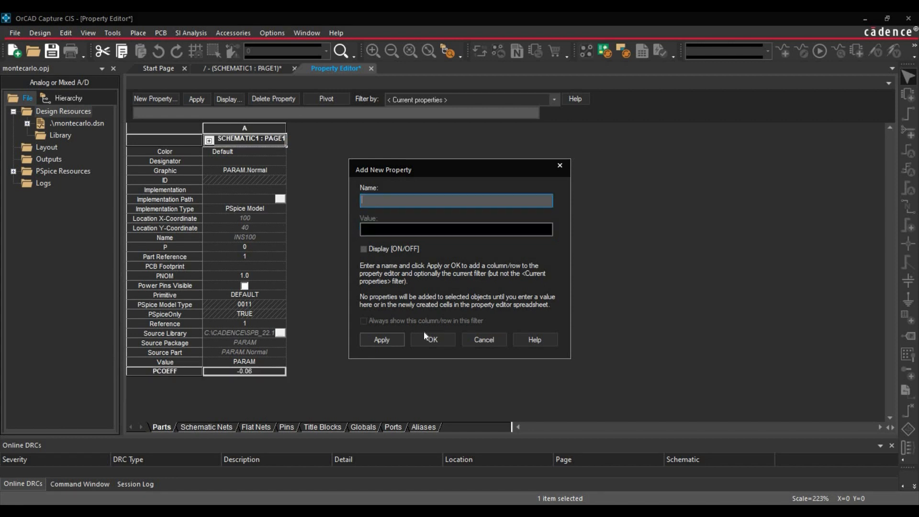
pyautogui.click(482, 343)
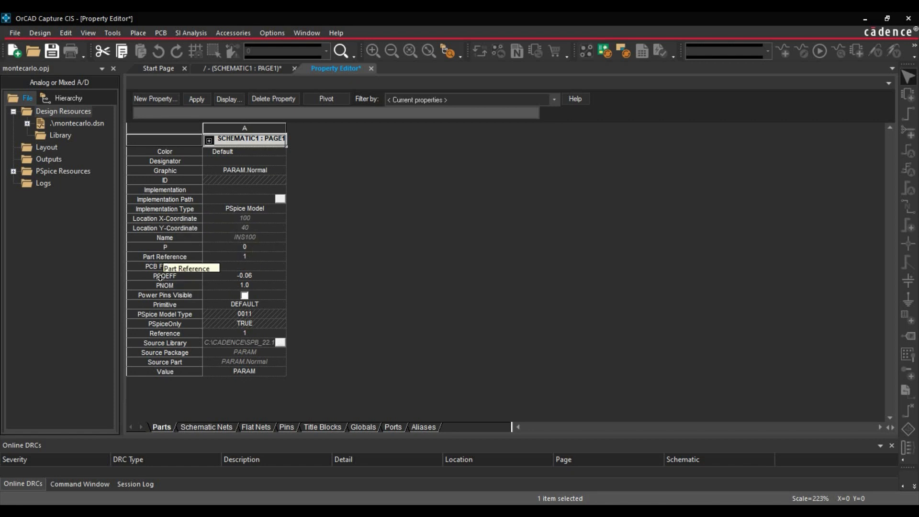
# Display P, PCOEFF and PNOM with Name and Value on the schematic and save.
pyautogui.click(244, 274)
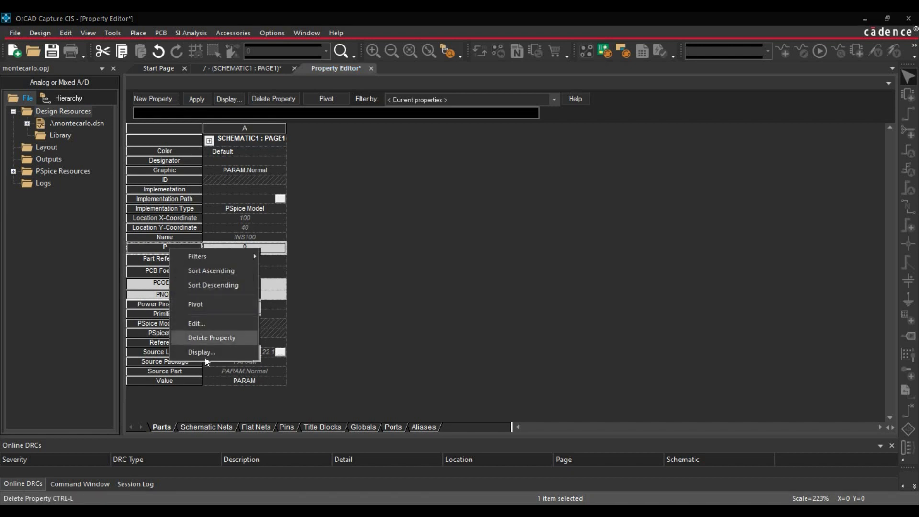
pyautogui.click(202, 352)
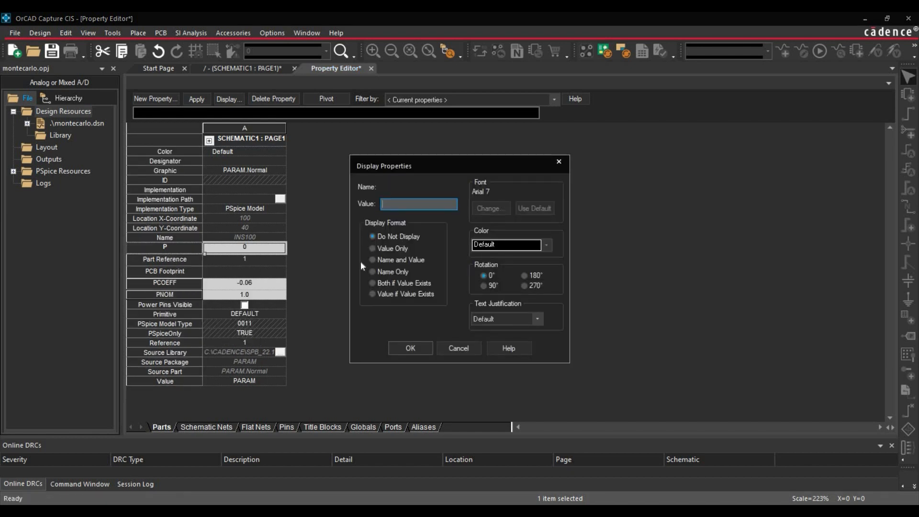
pyautogui.click(373, 260)
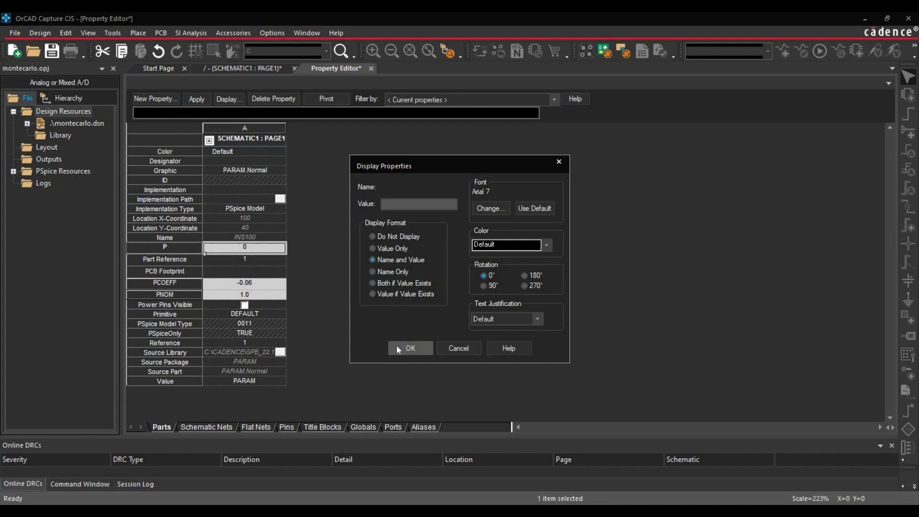
pyautogui.click(410, 348)
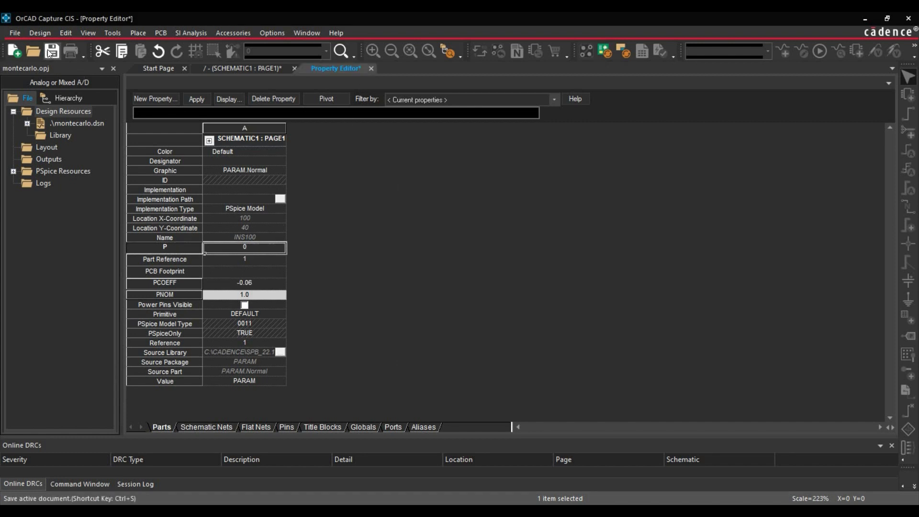
pyautogui.click(52, 52)
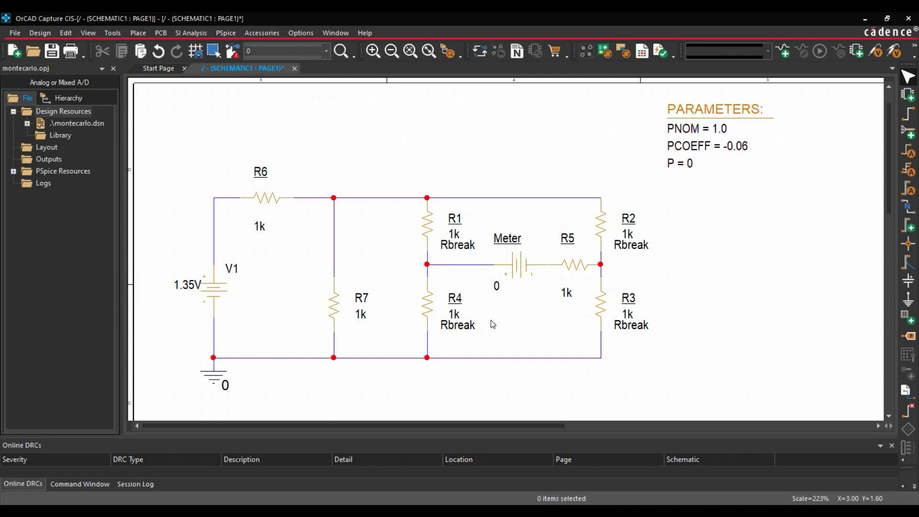
pyautogui.moveTo(505, 275)
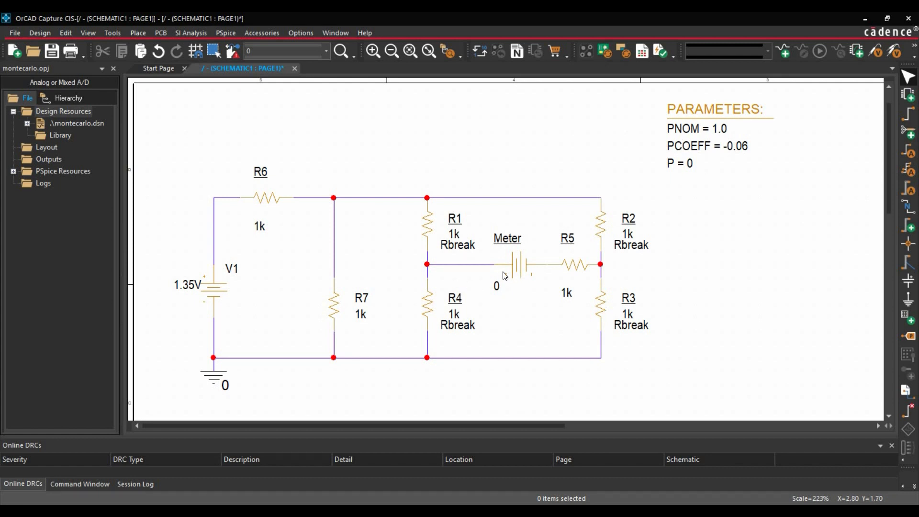
pyautogui.moveTo(521, 268)
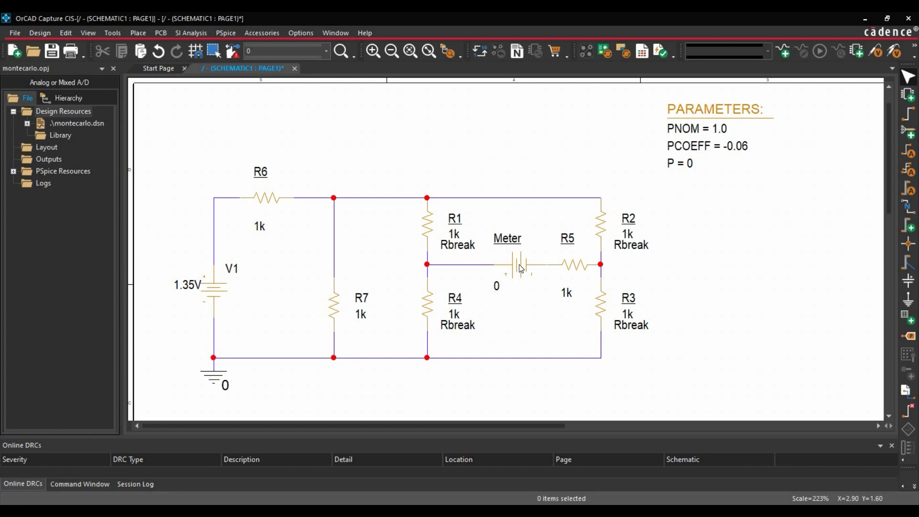
pyautogui.moveTo(513, 275)
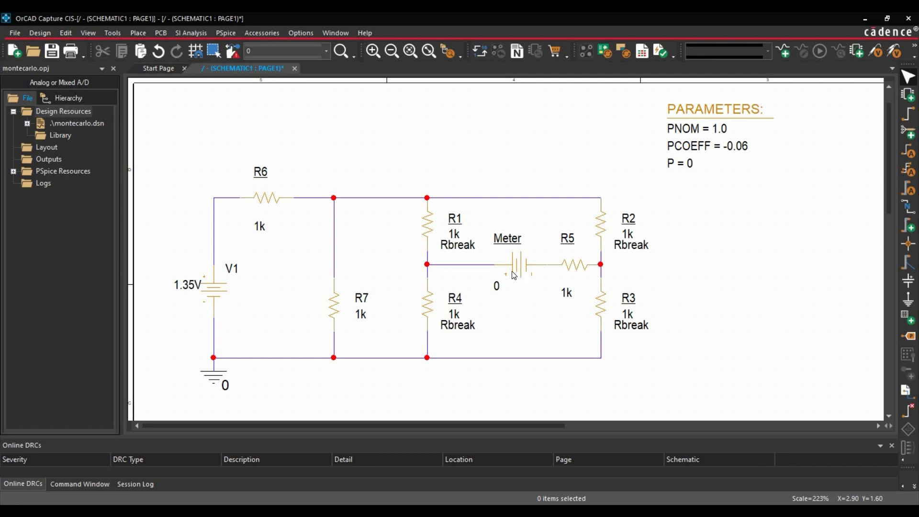
pyautogui.moveTo(534, 274)
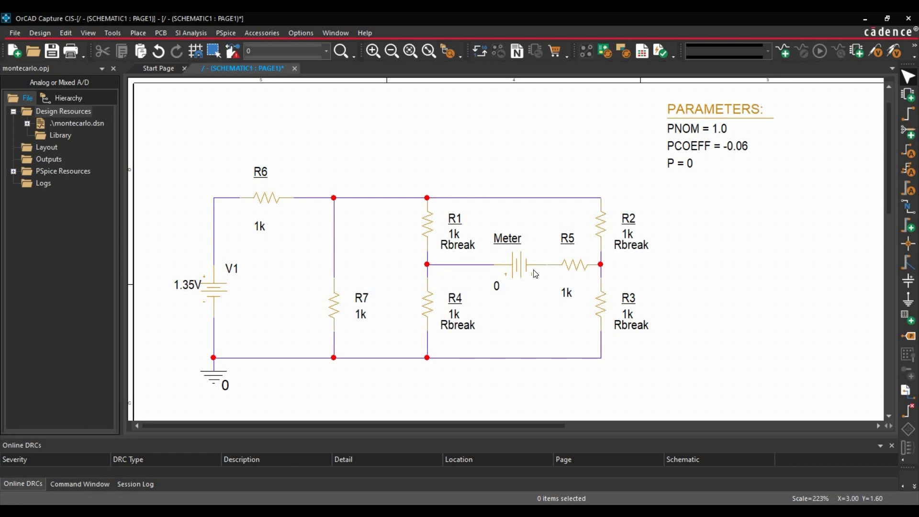
pyautogui.moveTo(531, 281)
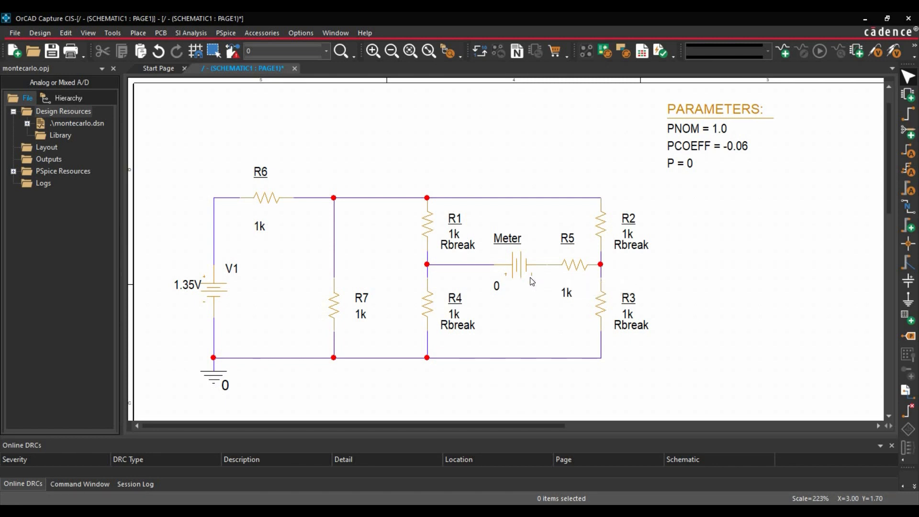
pyautogui.moveTo(468, 270)
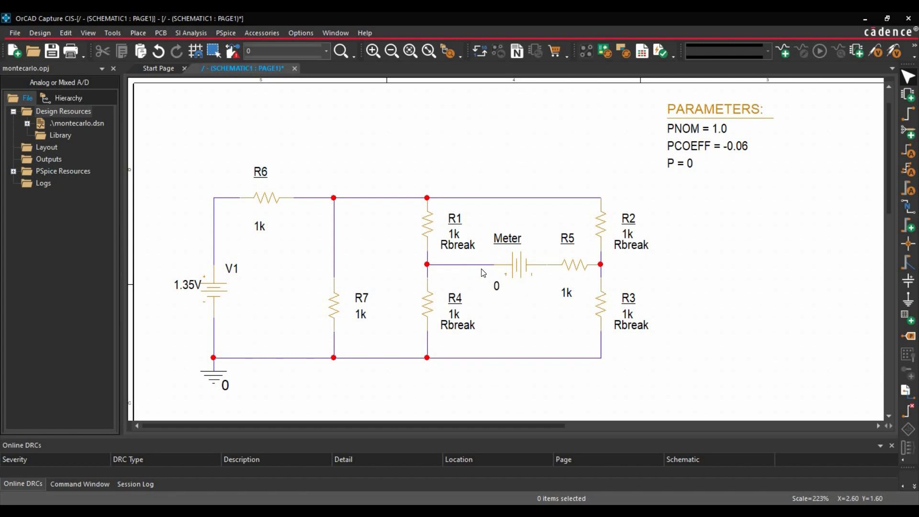
pyautogui.moveTo(525, 279)
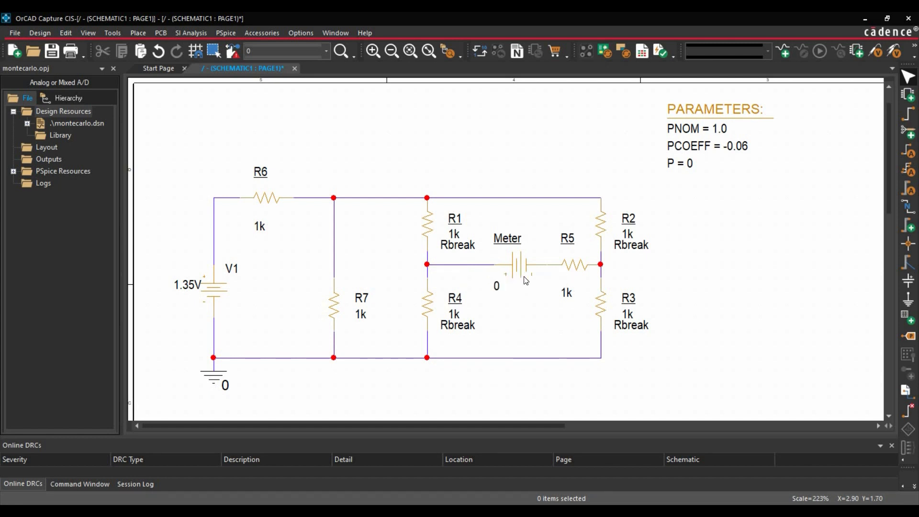
pyautogui.moveTo(517, 283)
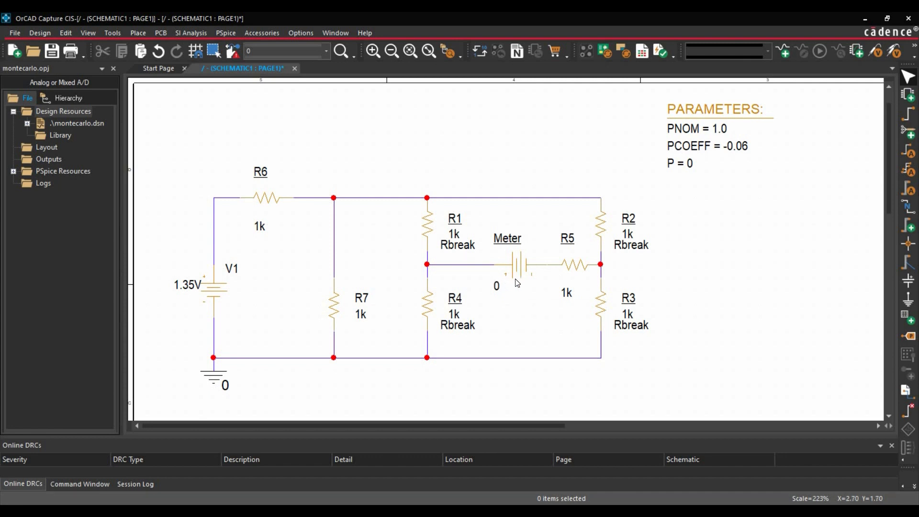
pyautogui.moveTo(521, 309)
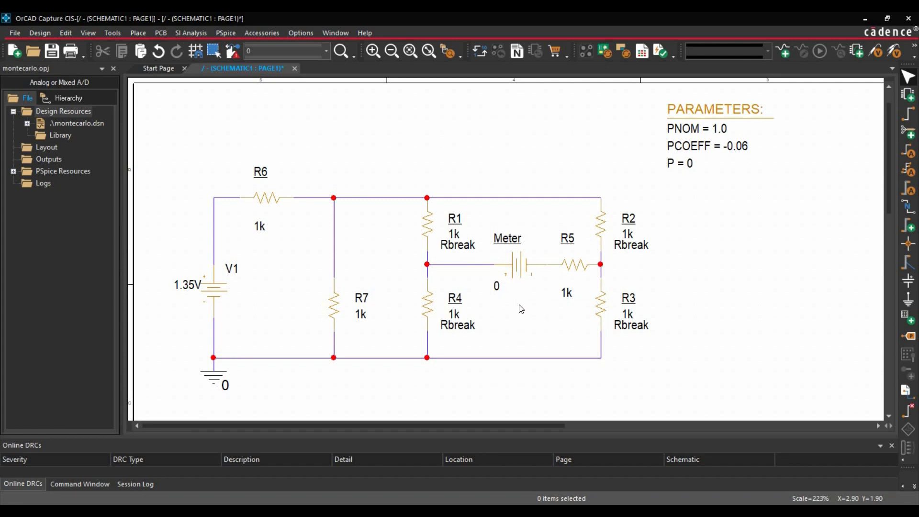
pyautogui.moveTo(631, 318)
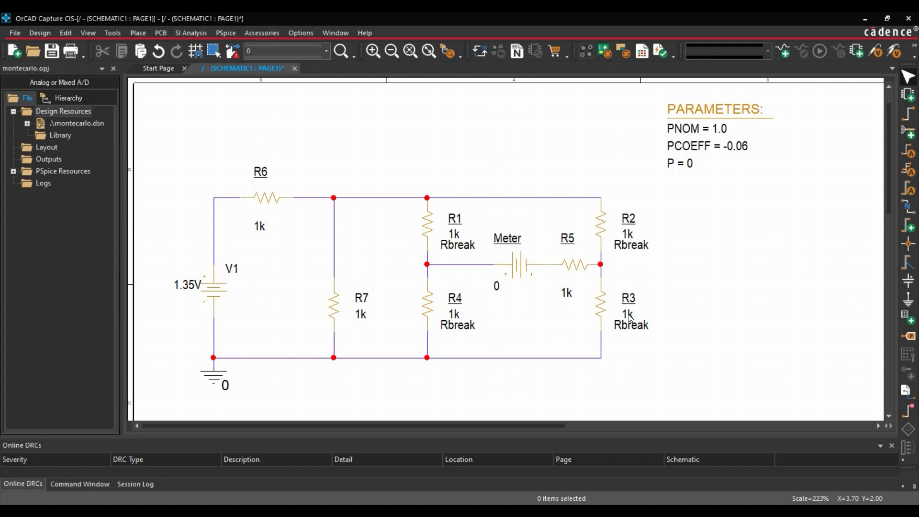
# Set R3's value to {1K*(1+P*PCOEFF/PNOM)} and select its Rbreak label.
pyautogui.doubleClick(626, 314)
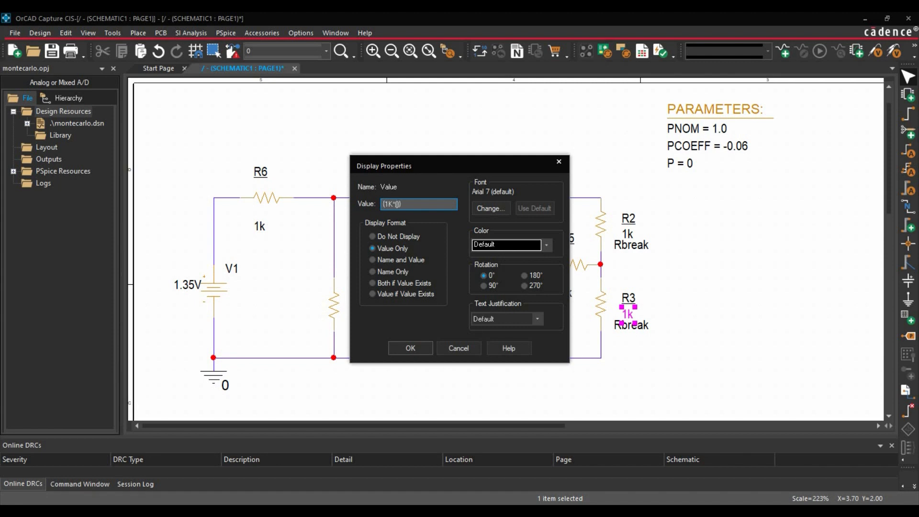
pyautogui.write('1+P*PCOEFF/PNO')
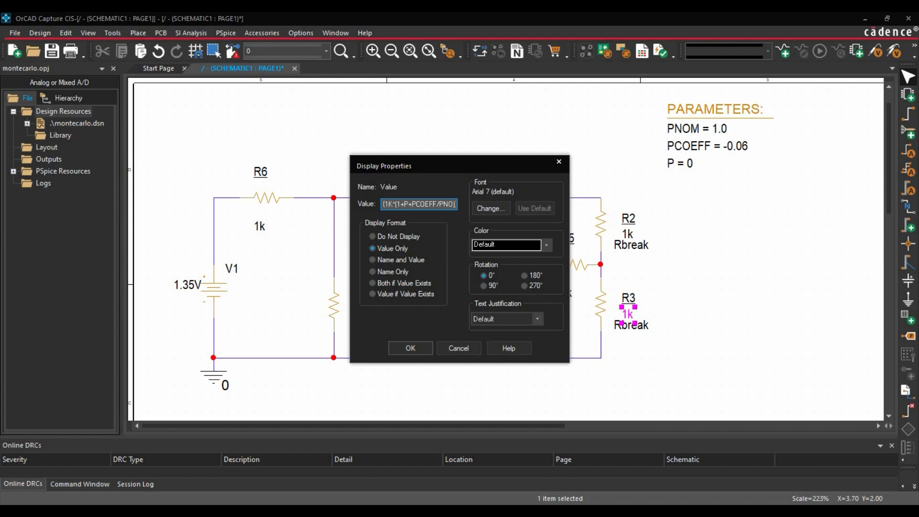
pyautogui.click(410, 348)
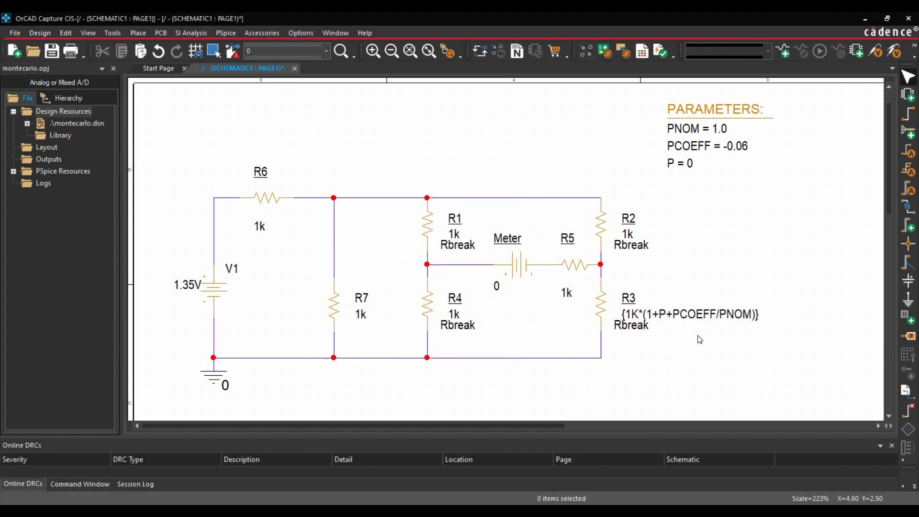
pyautogui.moveTo(630, 327)
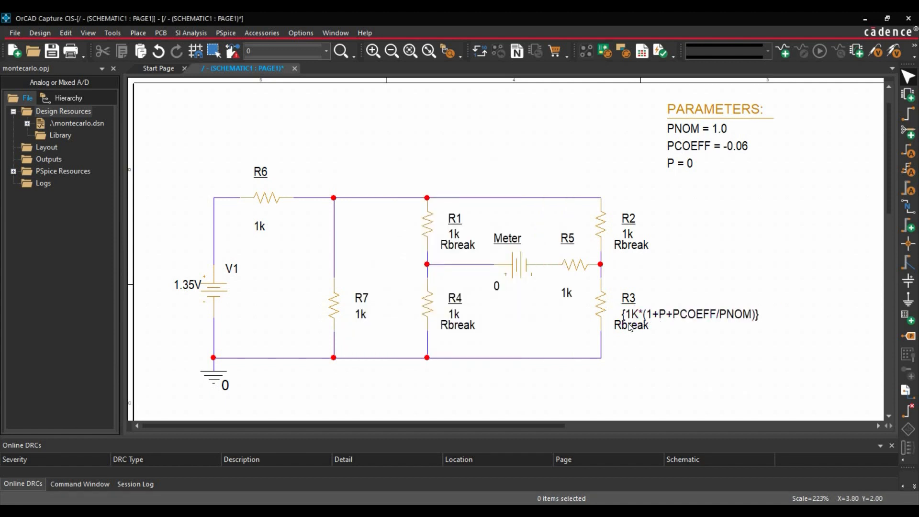
pyautogui.click(643, 325)
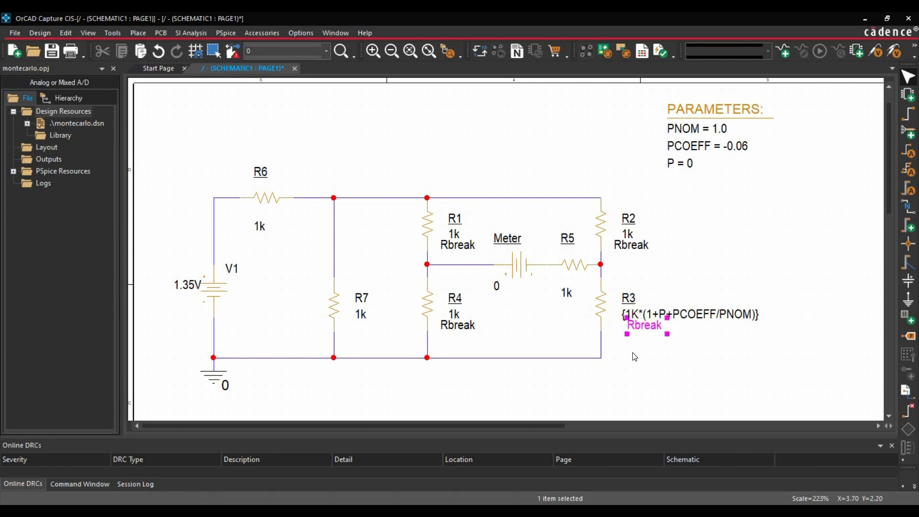
# Open R1's Rbreak model in the PSpice Model Editor and maximize it.
pyautogui.click(294, 162)
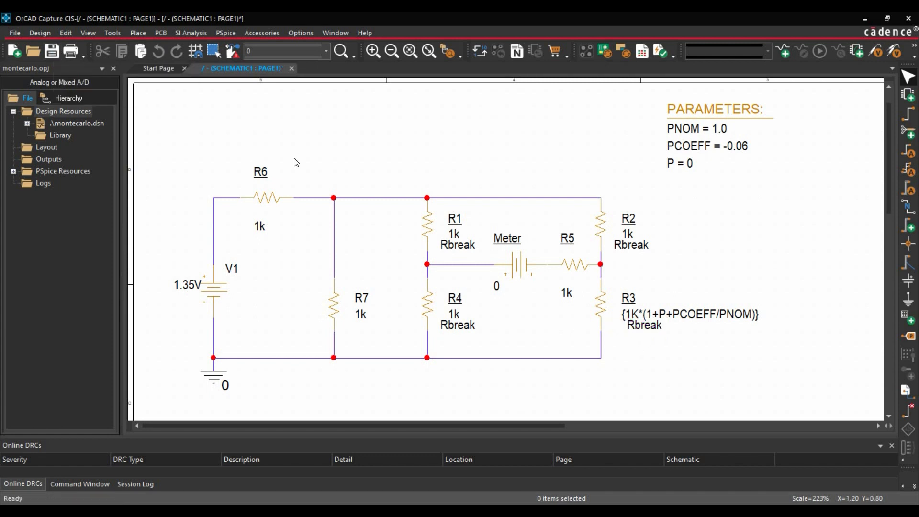
pyautogui.moveTo(450, 266)
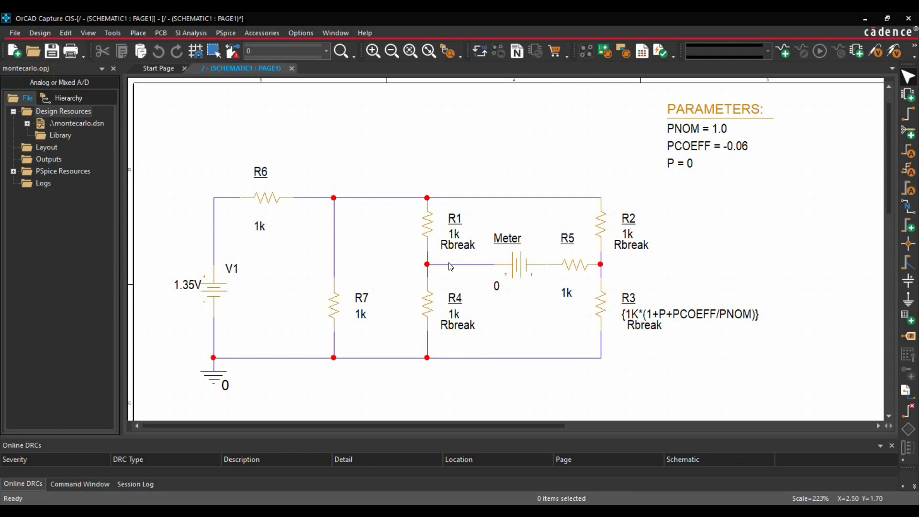
pyautogui.moveTo(547, 232)
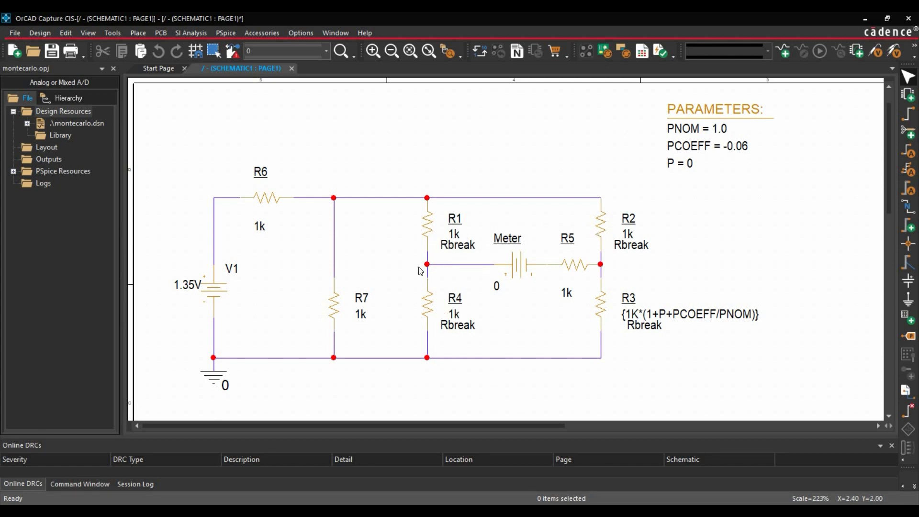
pyautogui.moveTo(429, 237)
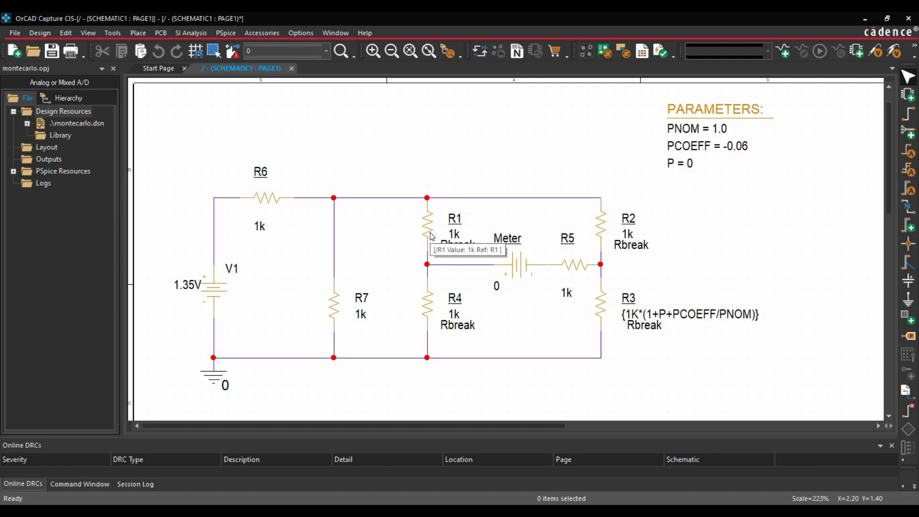
pyautogui.click(428, 226)
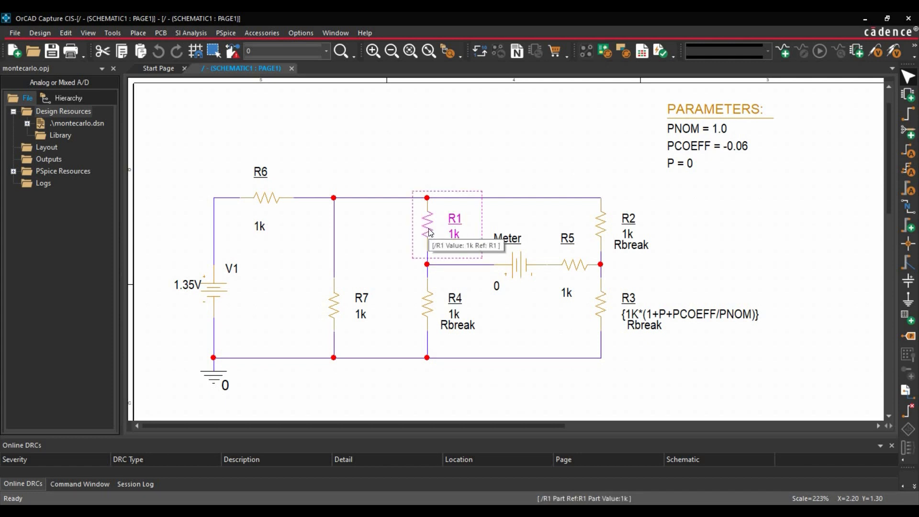
pyautogui.rightClick(428, 232)
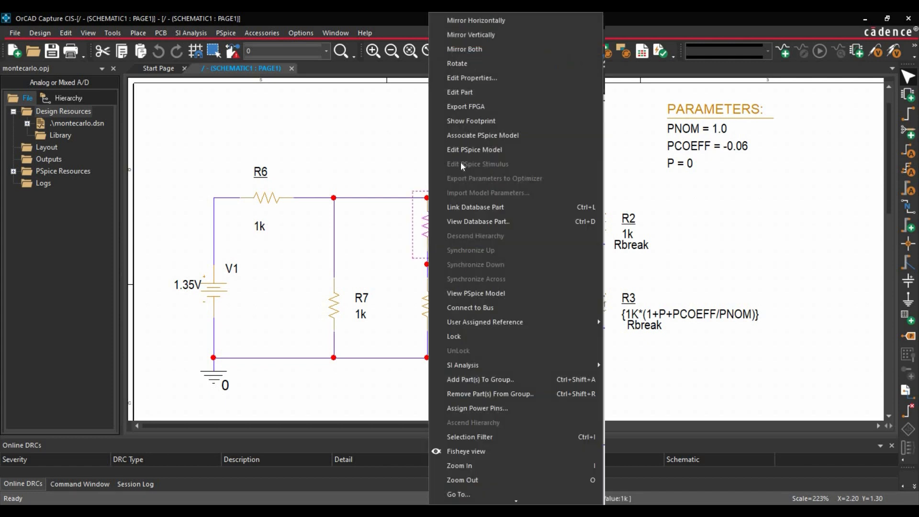
pyautogui.click(451, 165)
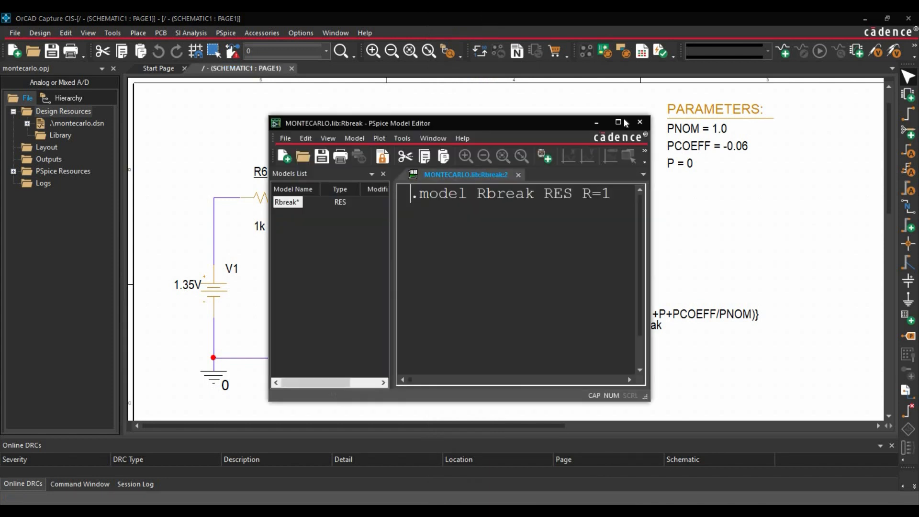
pyautogui.click(618, 122)
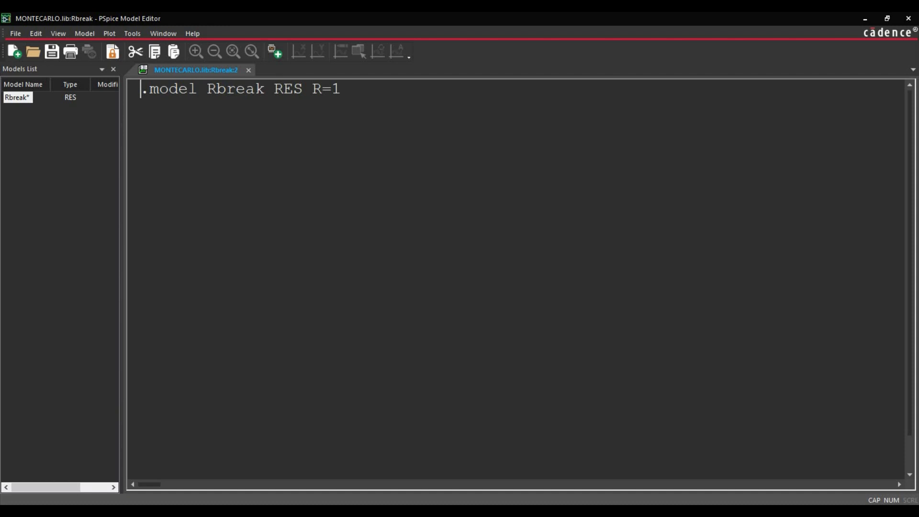
# Rename the resistor model from Rbreak to Rmonte1 in the model text.
pyautogui.click(265, 88)
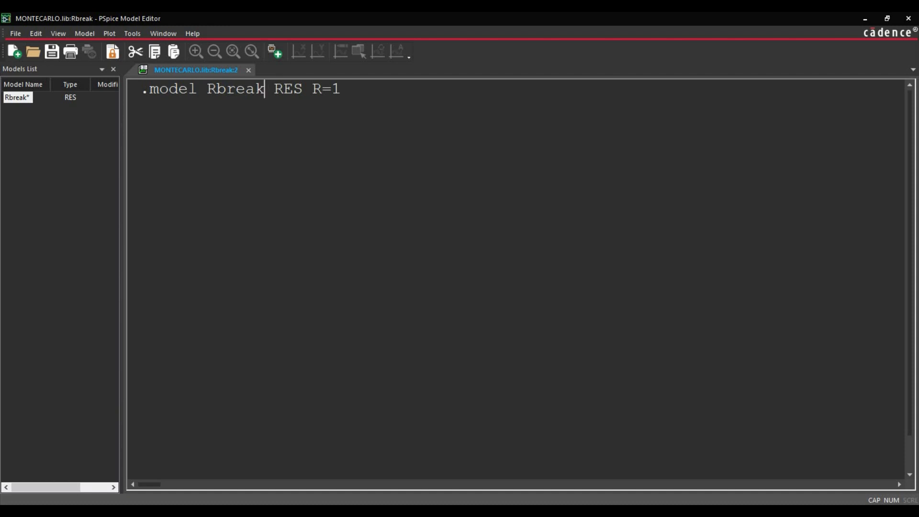
pyautogui.press('Backspace')
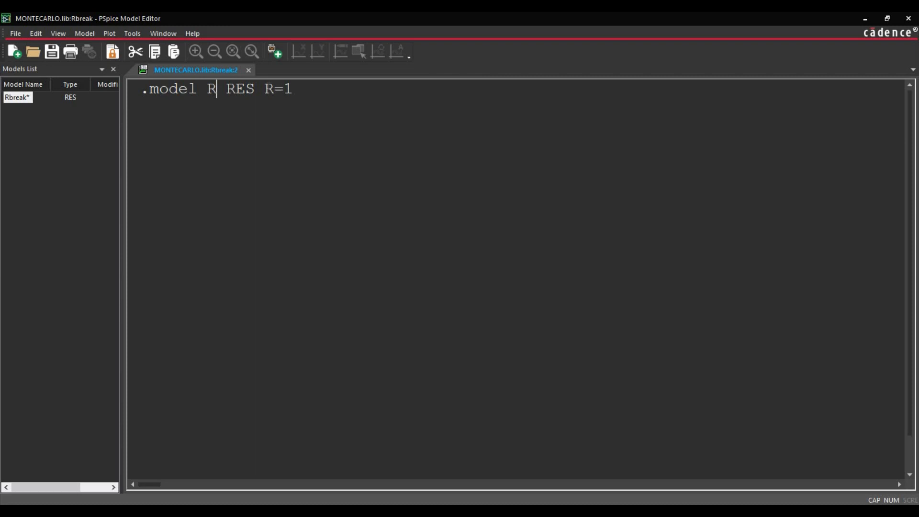
pyautogui.write('monte1')
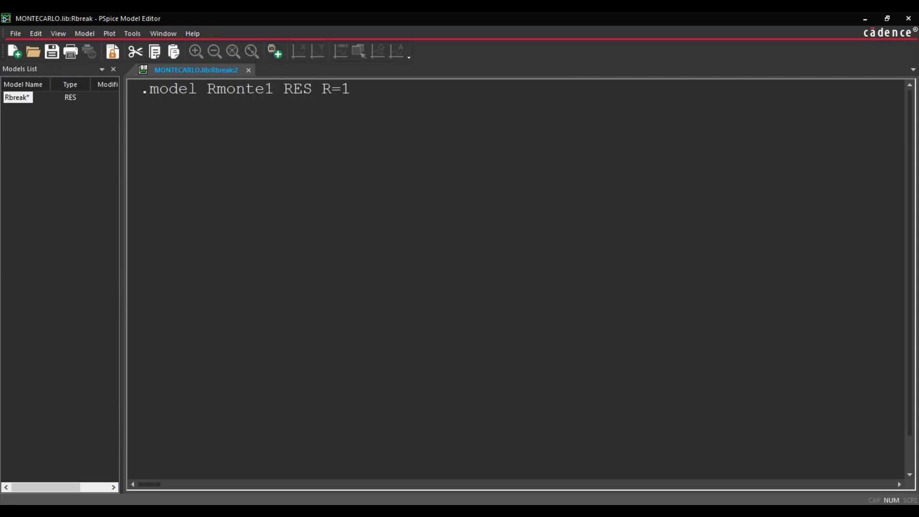
# Append DEV=2% and a LOT tolerance to the Rmonte1 model line.
pyautogui.click(361, 89)
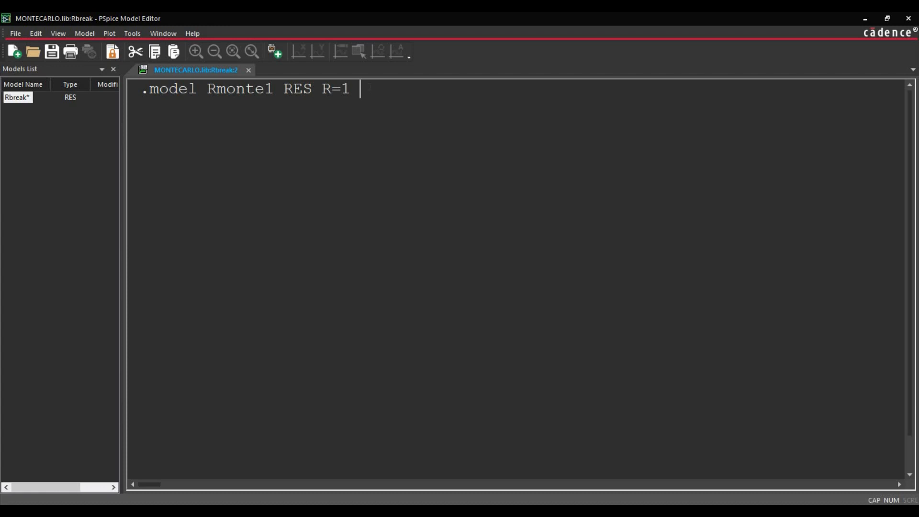
pyautogui.write('DEV')
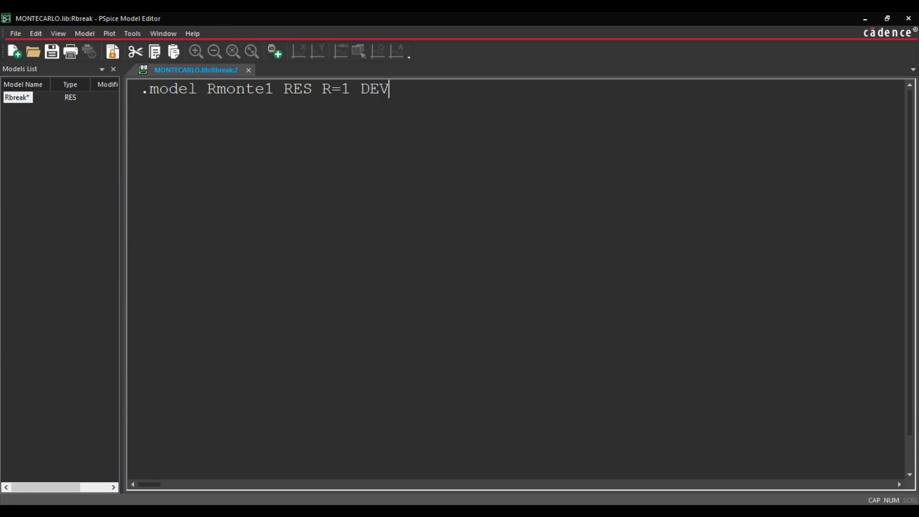
pyautogui.write('=2%')
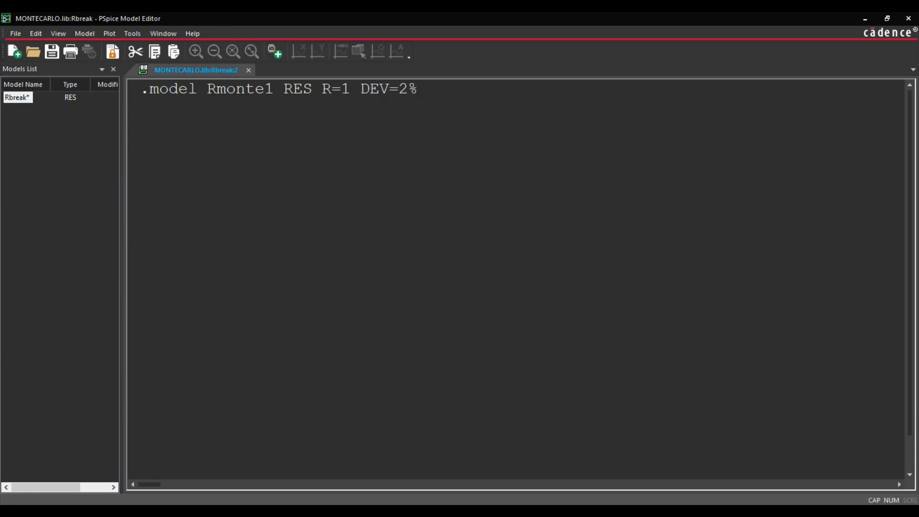
pyautogui.write('LOT=')
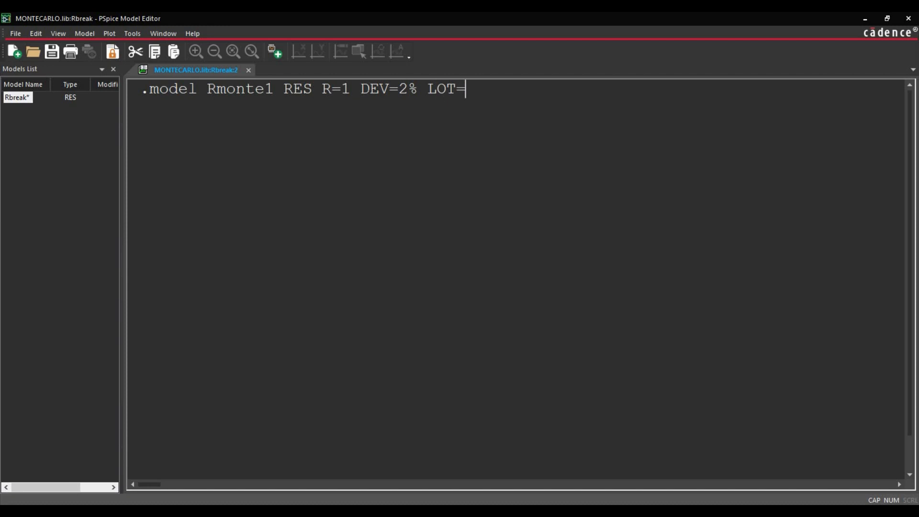
pyautogui.write('1')
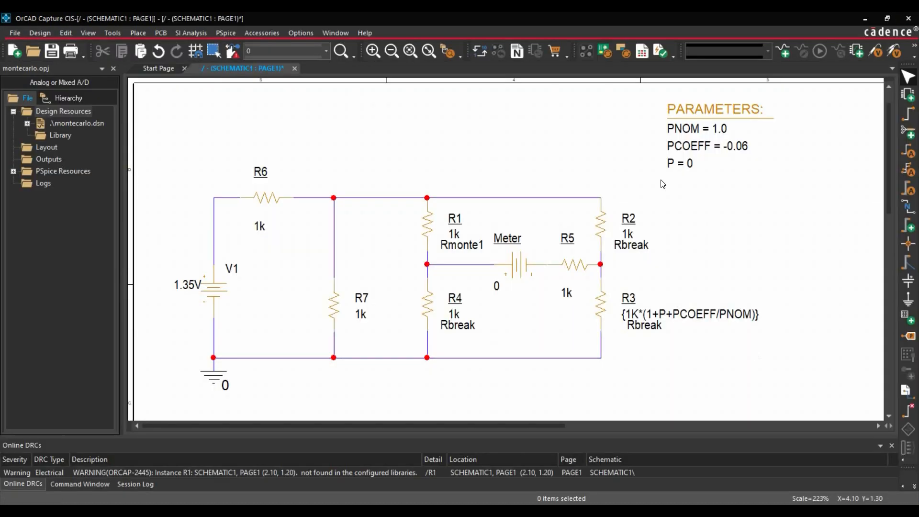
pyautogui.moveTo(630, 234)
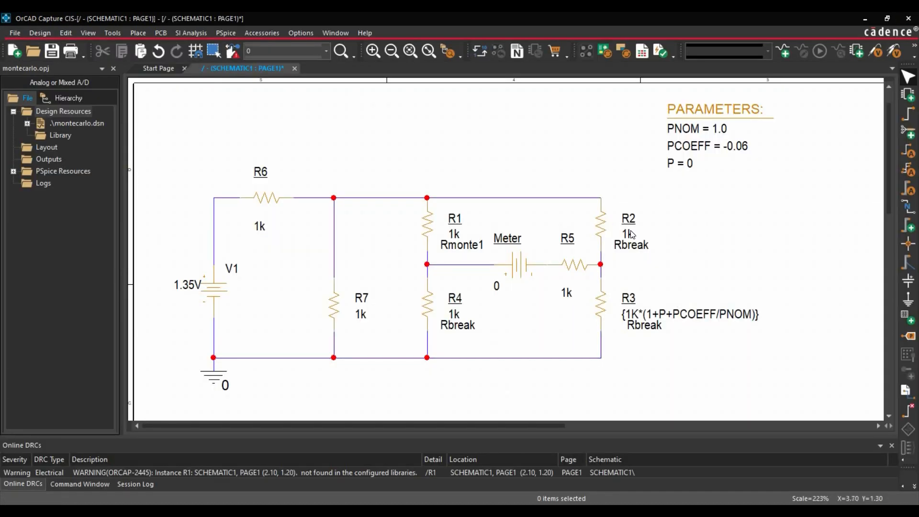
pyautogui.moveTo(594, 241)
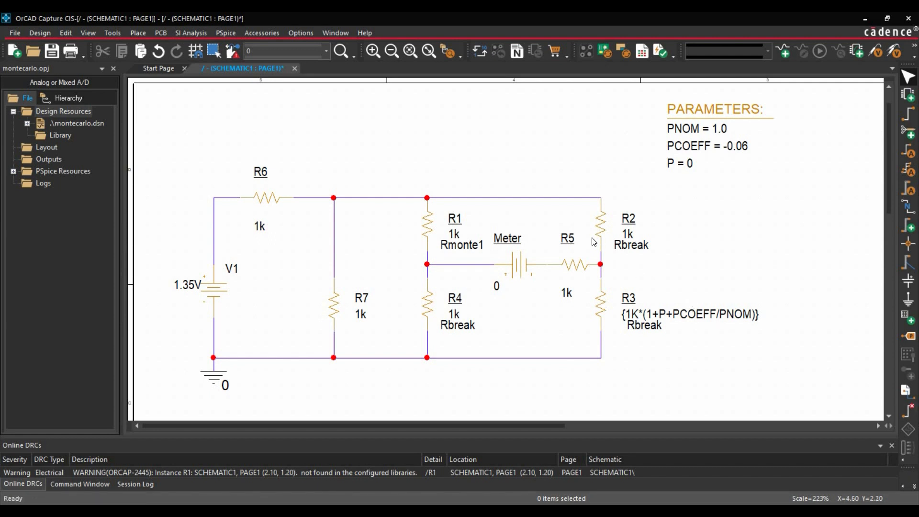
pyautogui.moveTo(599, 229)
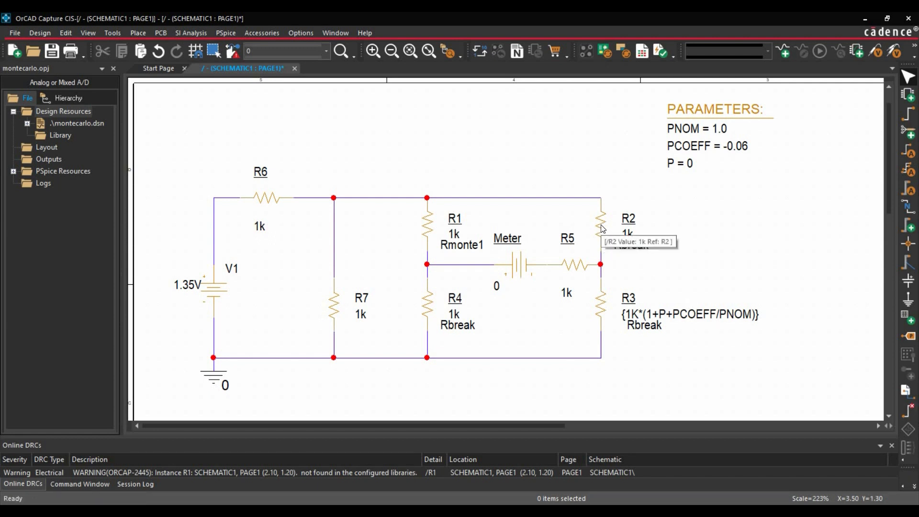
pyautogui.moveTo(605, 228)
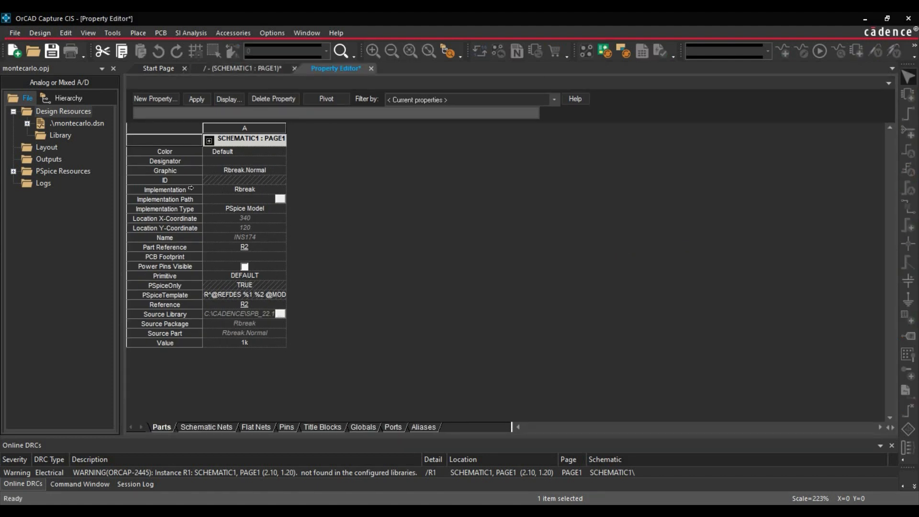
pyautogui.moveTo(208, 197)
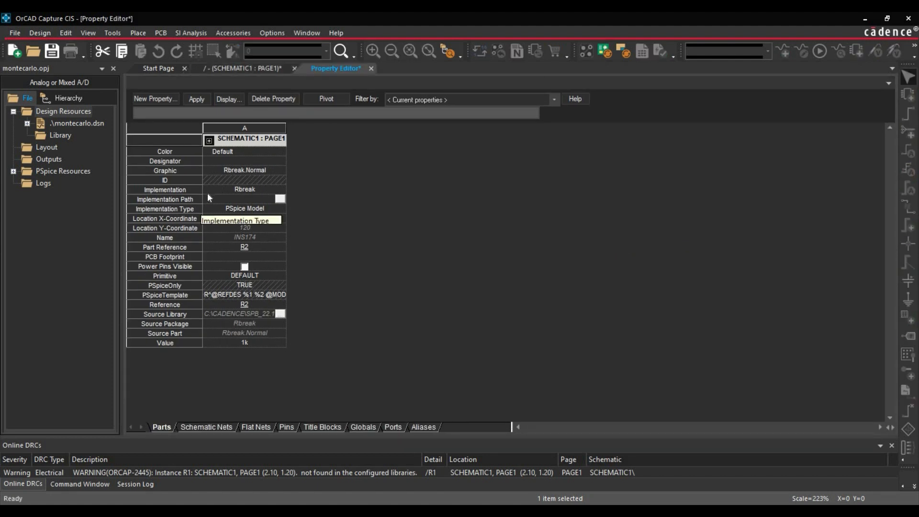
# Change R2's Implementation property from Rbreak to Rmonte1.
pyautogui.click(244, 188)
pyautogui.write('R')
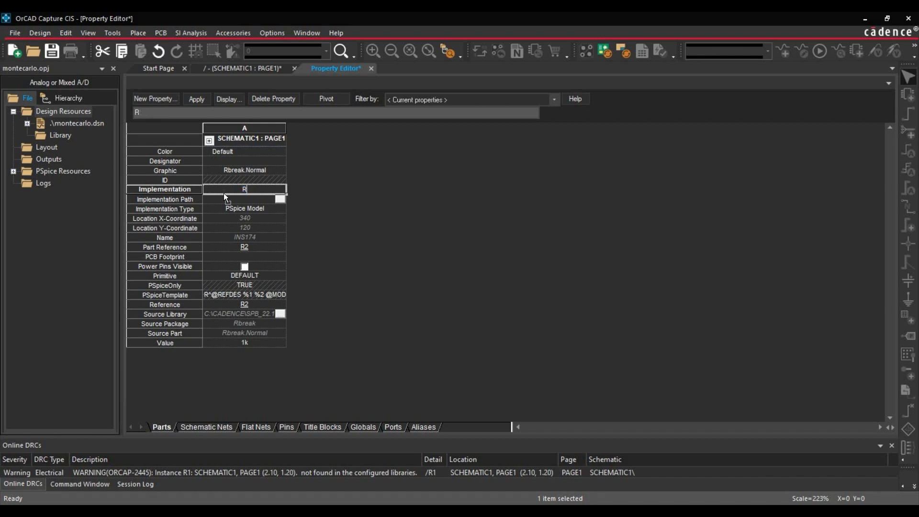
pyautogui.write('monte')
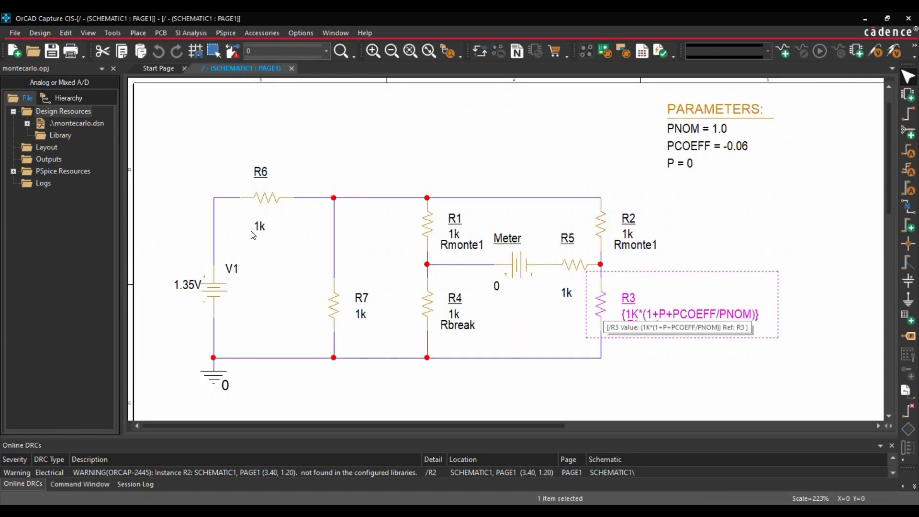
# With all four bridge resistors on Rmonte1, select R1 then R2 and bring up R2's actions.
pyautogui.click(419, 250)
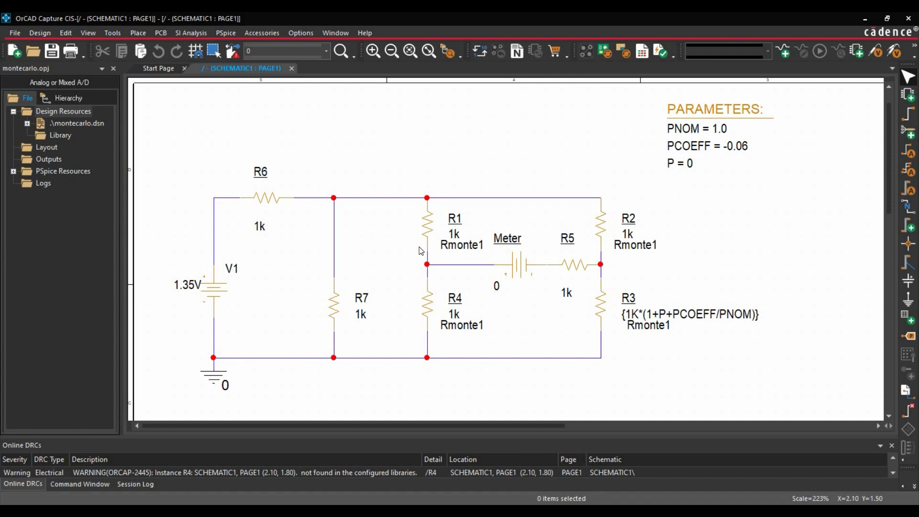
pyautogui.moveTo(485, 217)
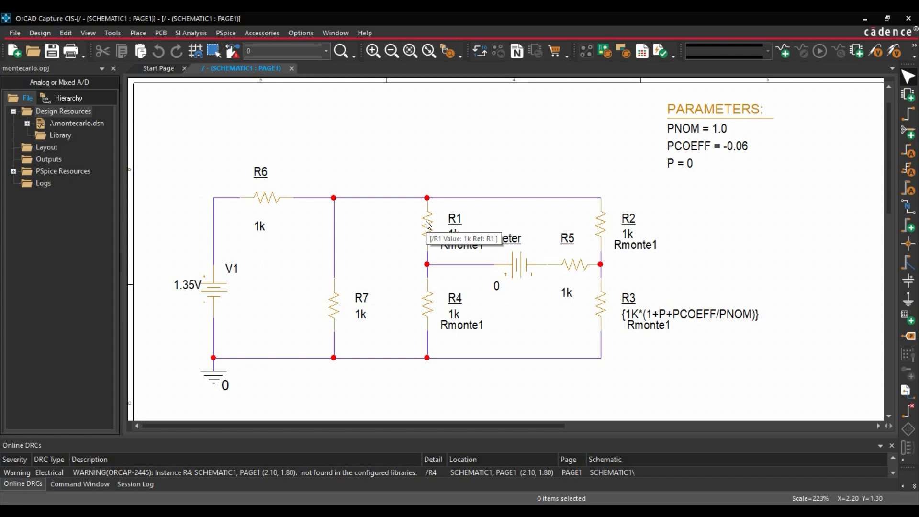
pyautogui.click(434, 220)
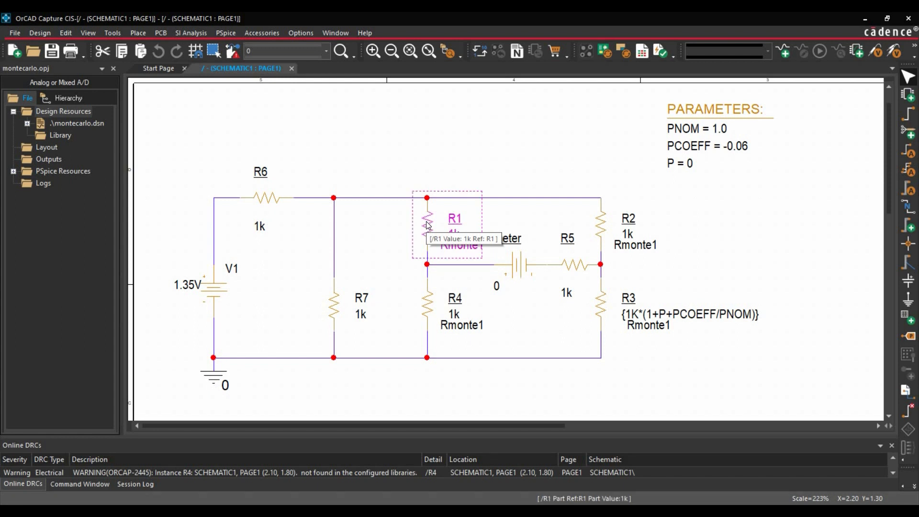
pyautogui.moveTo(604, 244)
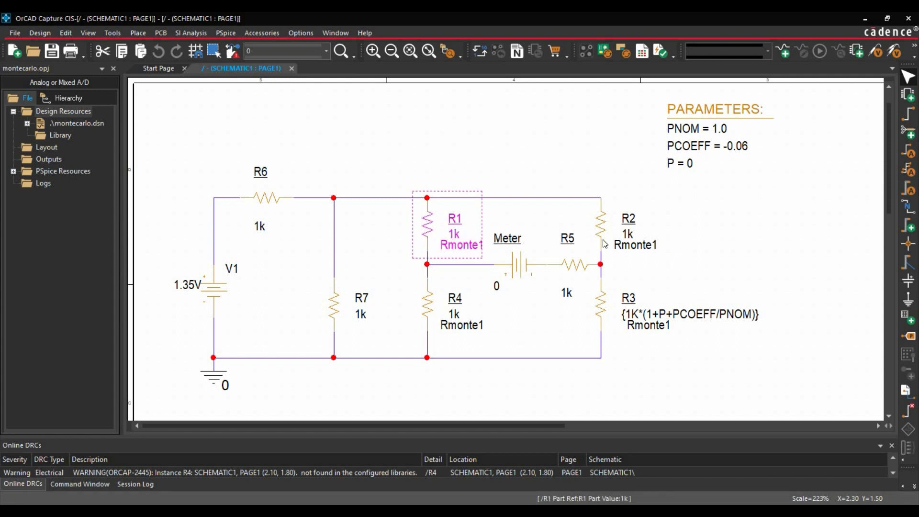
pyautogui.click(626, 229)
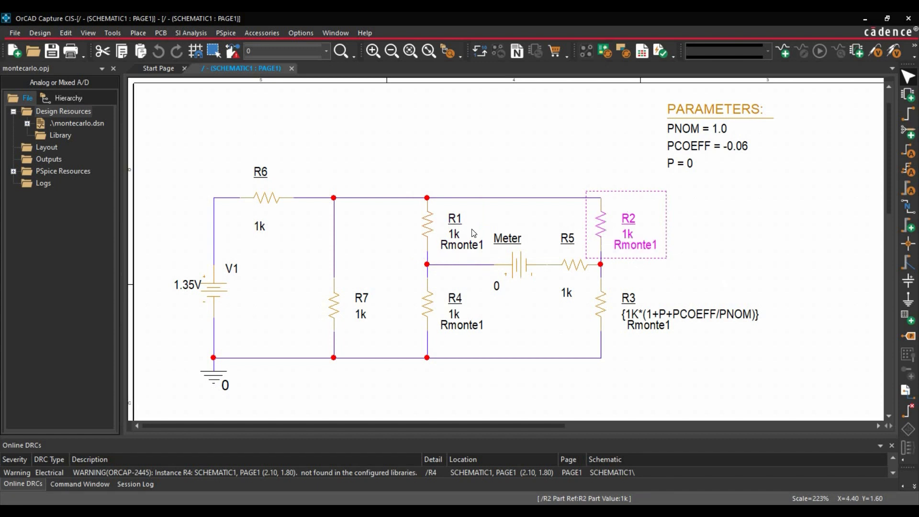
pyautogui.moveTo(610, 305)
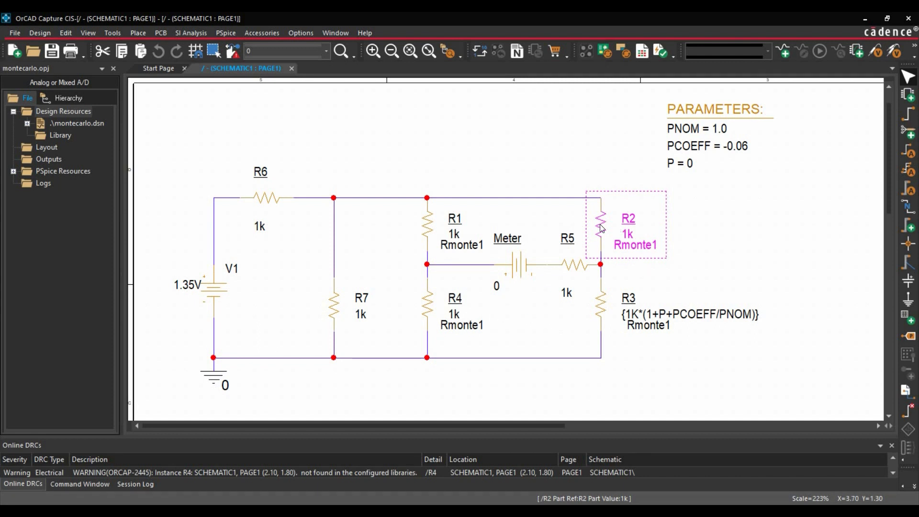
pyautogui.rightClick(602, 229)
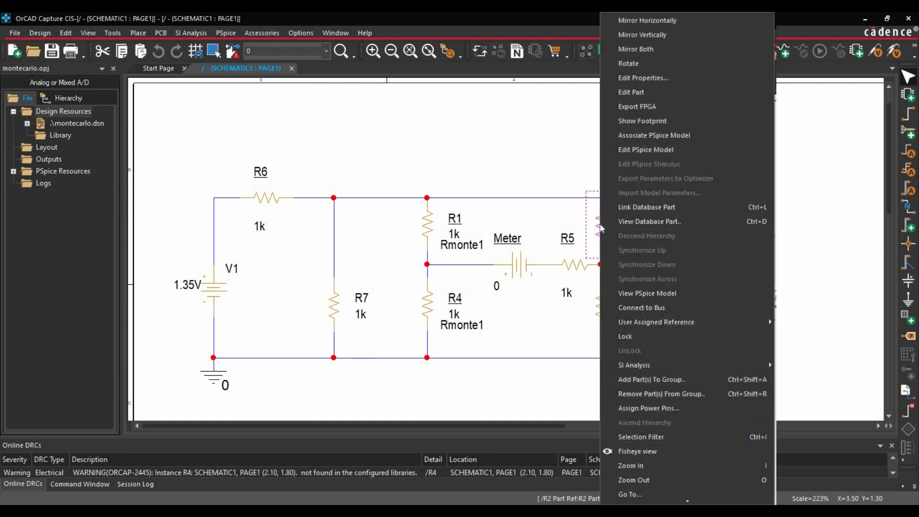
pyautogui.moveTo(646, 149)
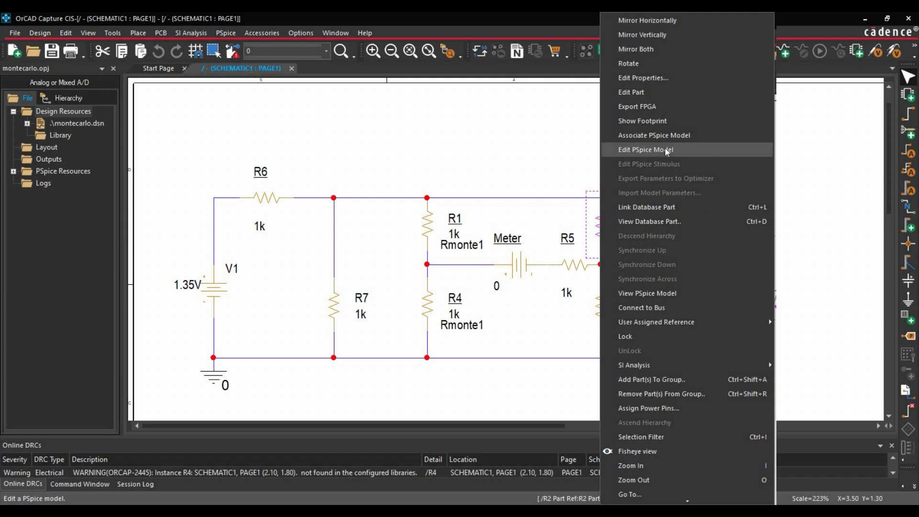
# Check R2's Rmonte1 model (DEV=2%, LOT=10%), close the Model Editor and deselect R2.
pyautogui.click(645, 150)
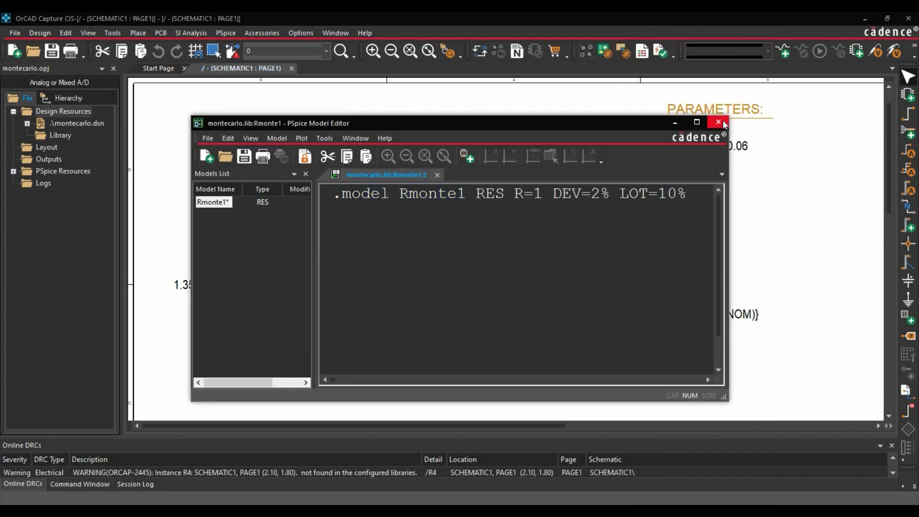
pyautogui.click(717, 123)
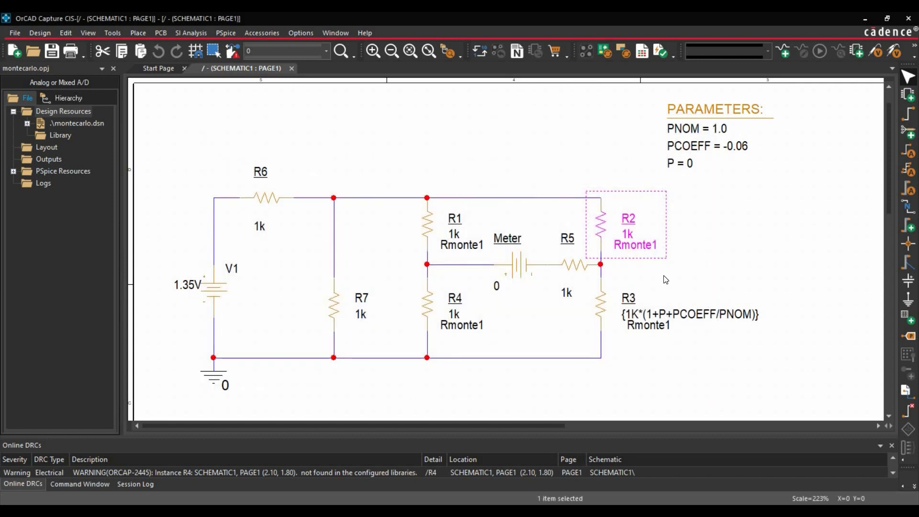
pyautogui.click(712, 260)
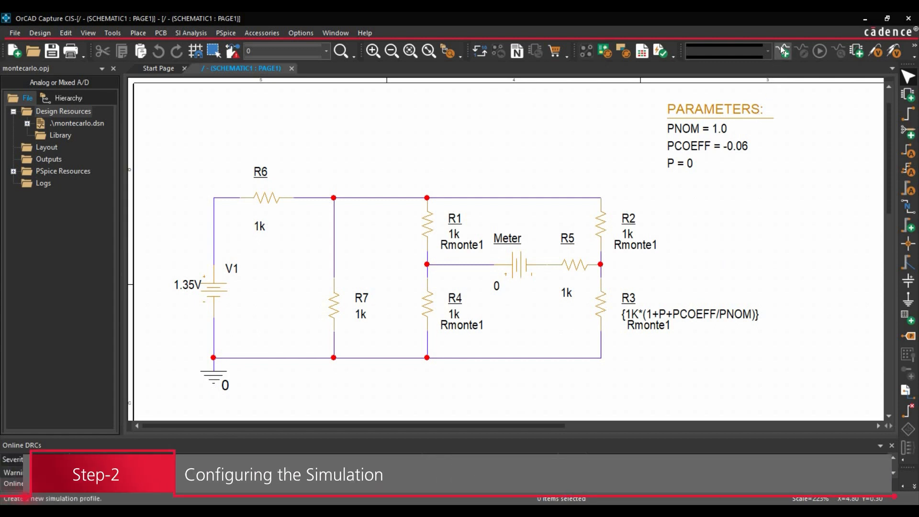
# Create a new simulation profile named montecarlo with no inherited settings.
pyautogui.click(782, 50)
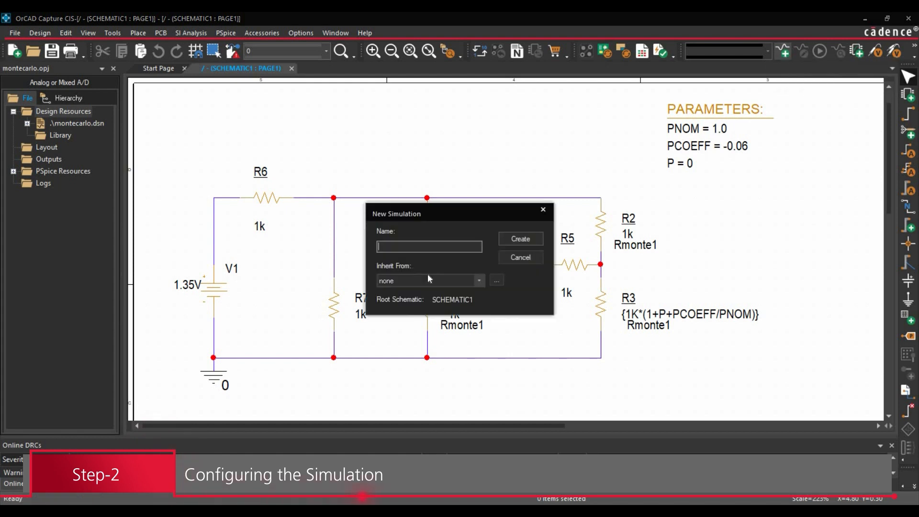
pyautogui.write('montecarlo')
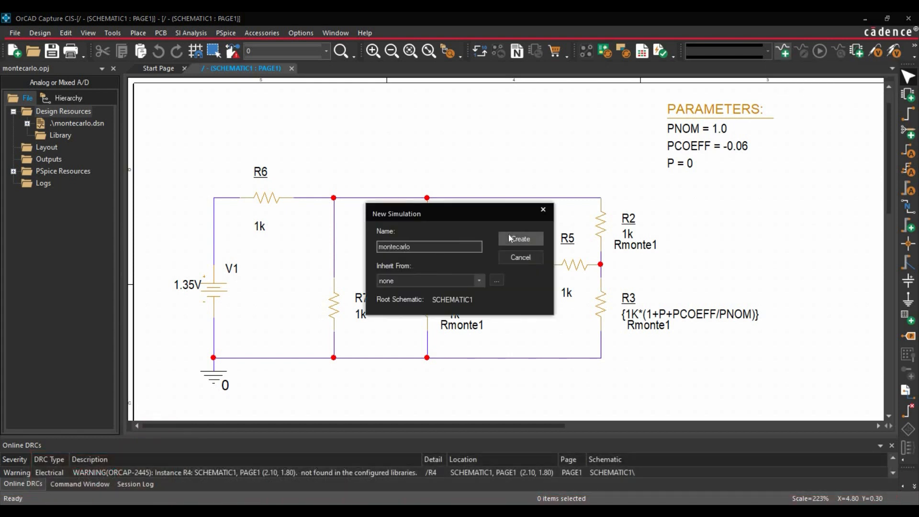
pyautogui.click(519, 239)
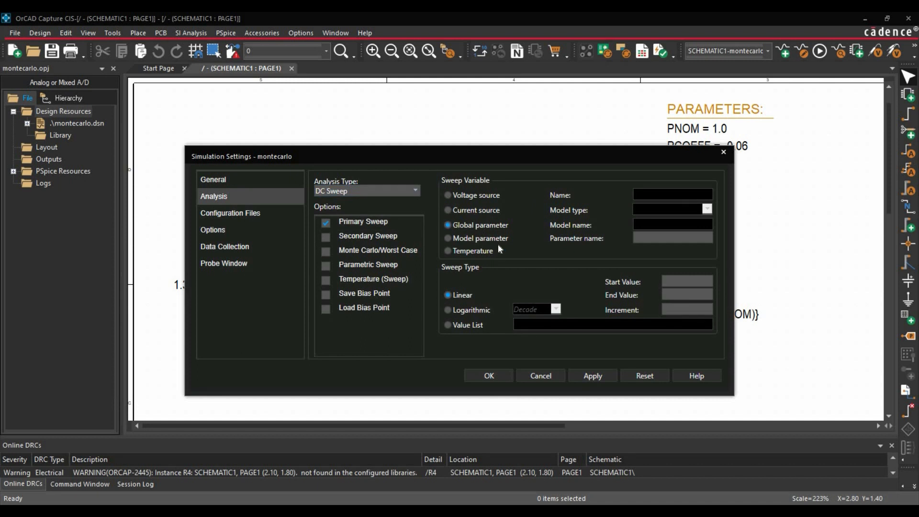
# Sweep global parameter P linearly from 0 to 5 in increments of 0.1.
pyautogui.click(672, 238)
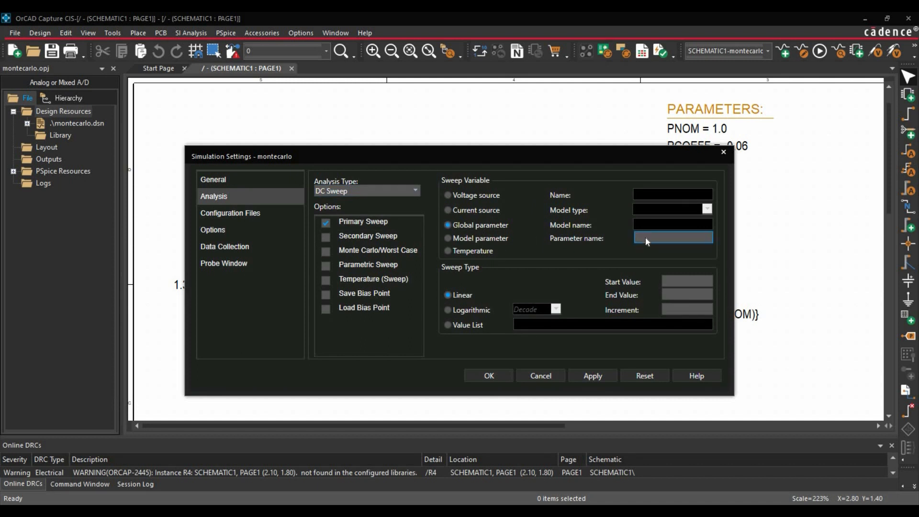
pyautogui.write('P')
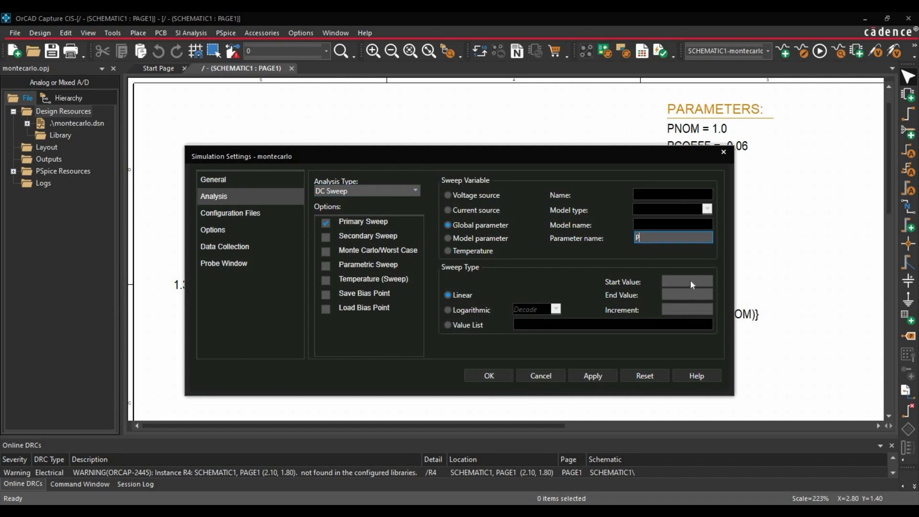
pyautogui.click(687, 281)
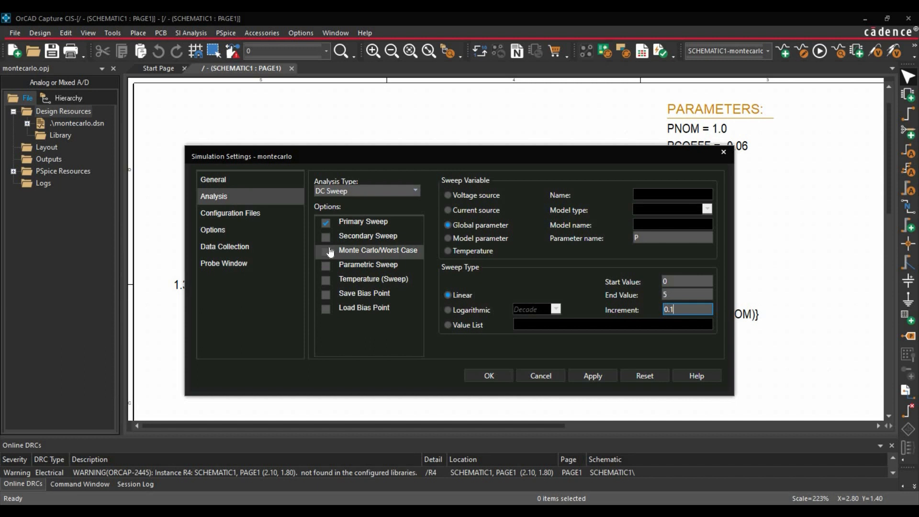
# Enable Monte Carlo analysis on I(Meter) with 10 runs and seed 17533, then confirm settings.
pyautogui.click(325, 250)
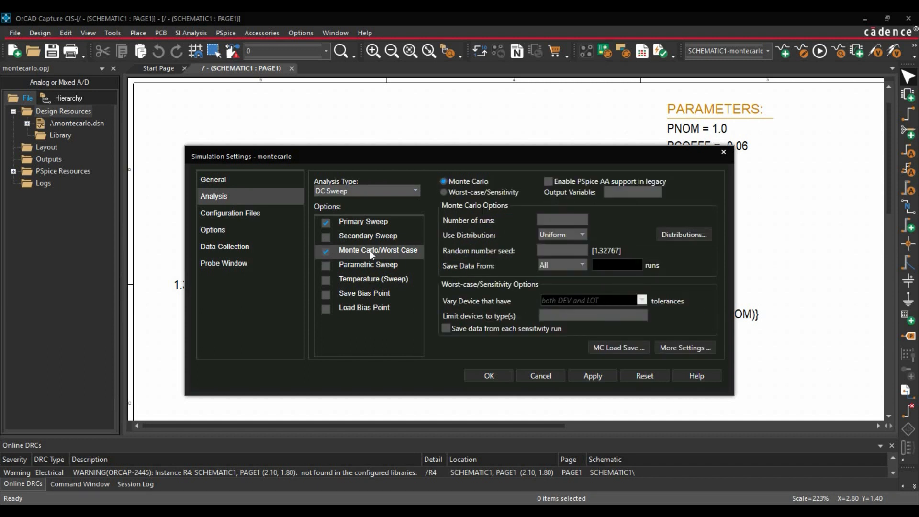
pyautogui.moveTo(329, 213)
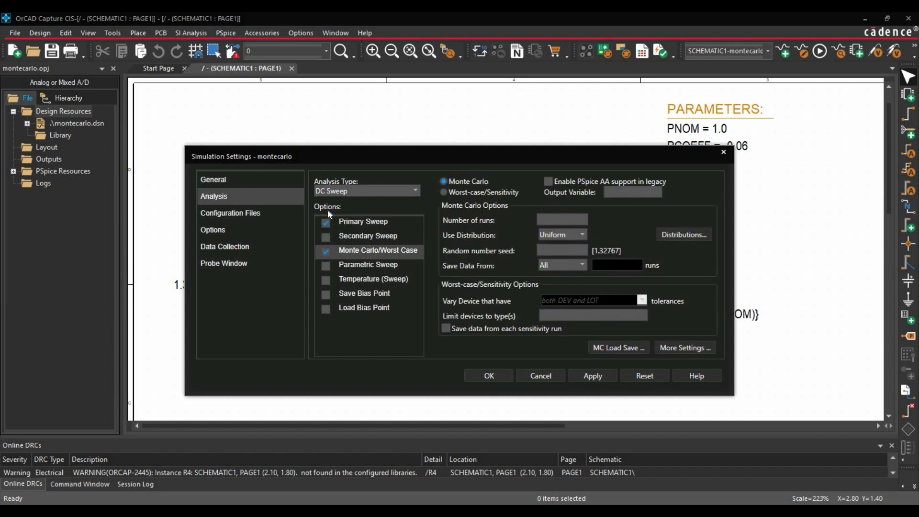
pyautogui.click(632, 192)
pyautogui.write('10')
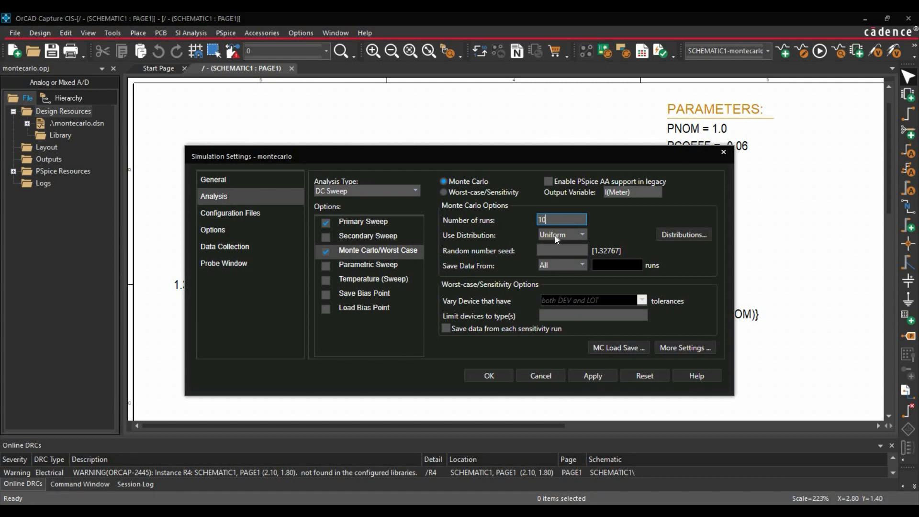
pyautogui.click(562, 250)
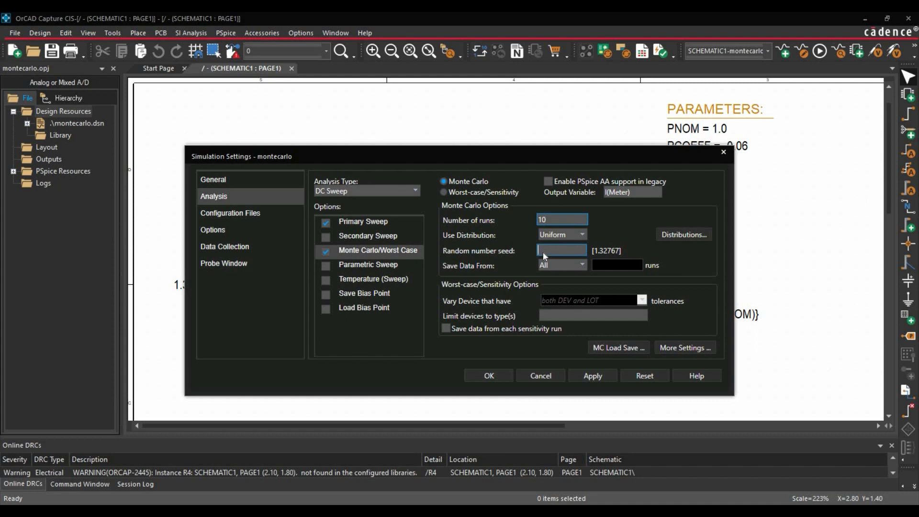
pyautogui.write('17533')
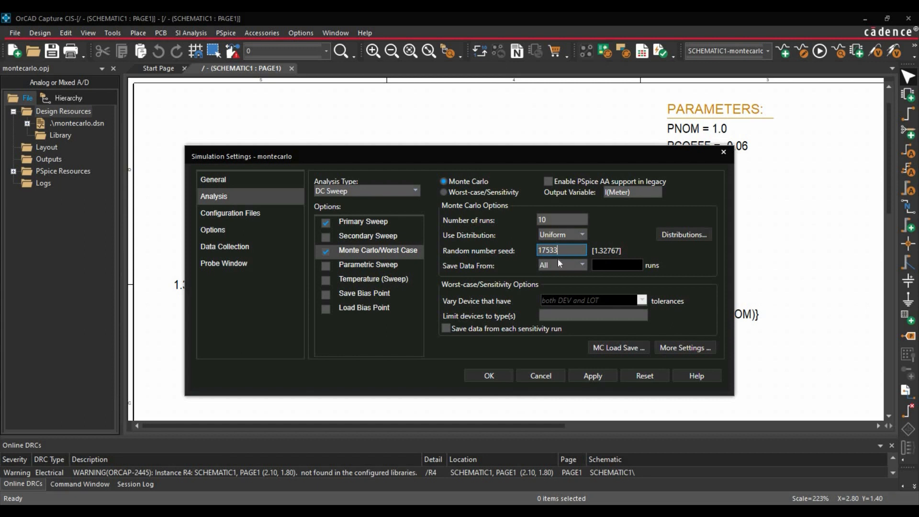
pyautogui.moveTo(461, 276)
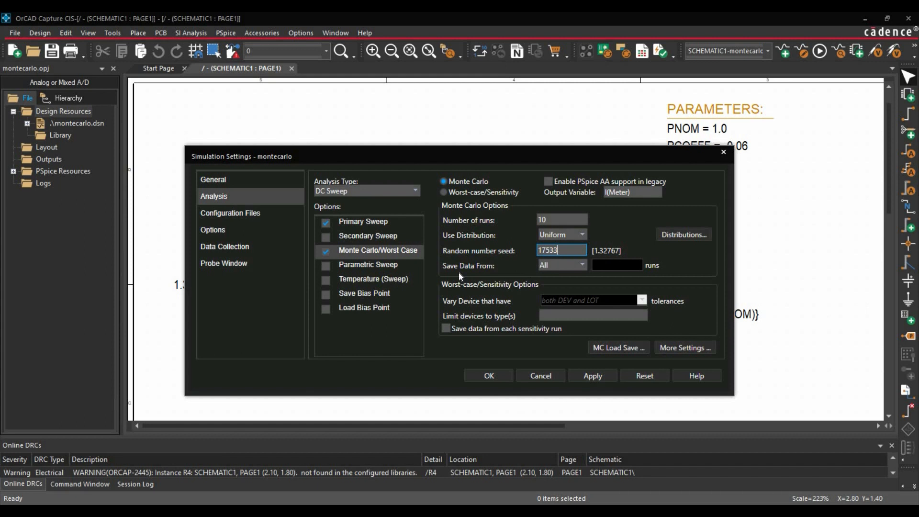
pyautogui.moveTo(558, 270)
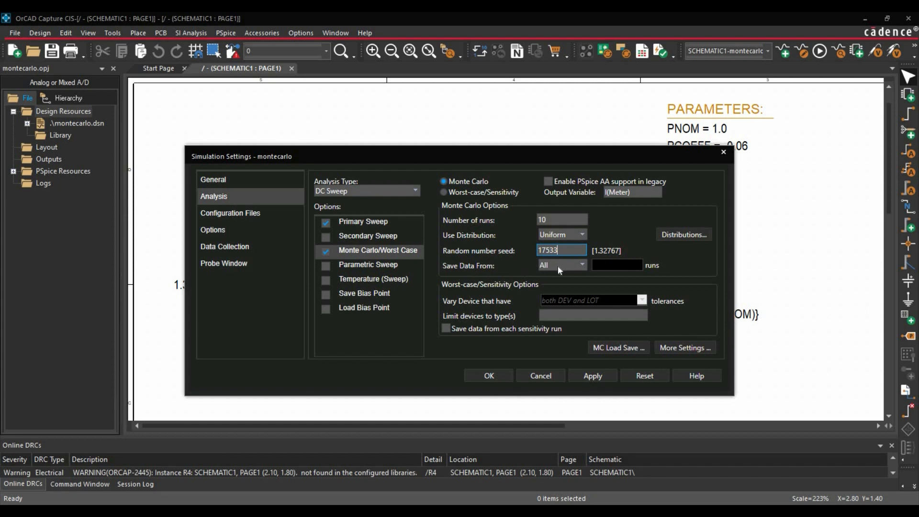
pyautogui.moveTo(538, 383)
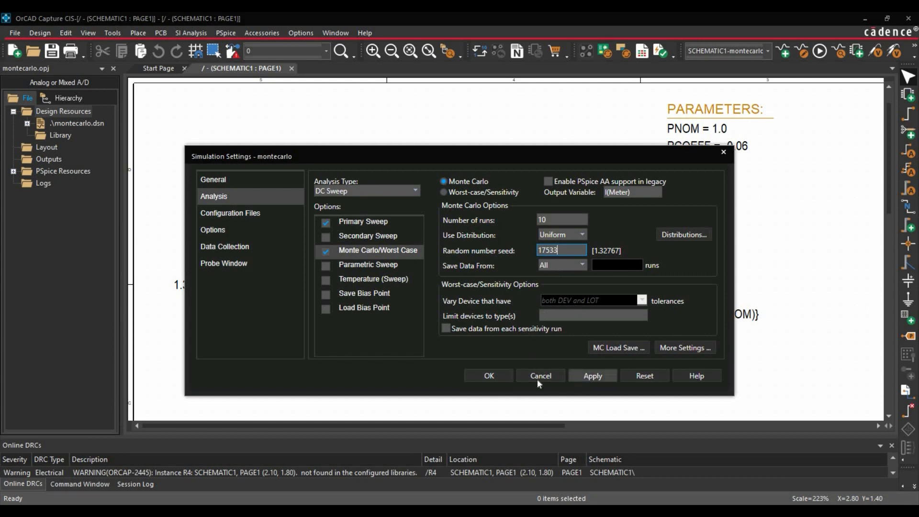
pyautogui.click(539, 376)
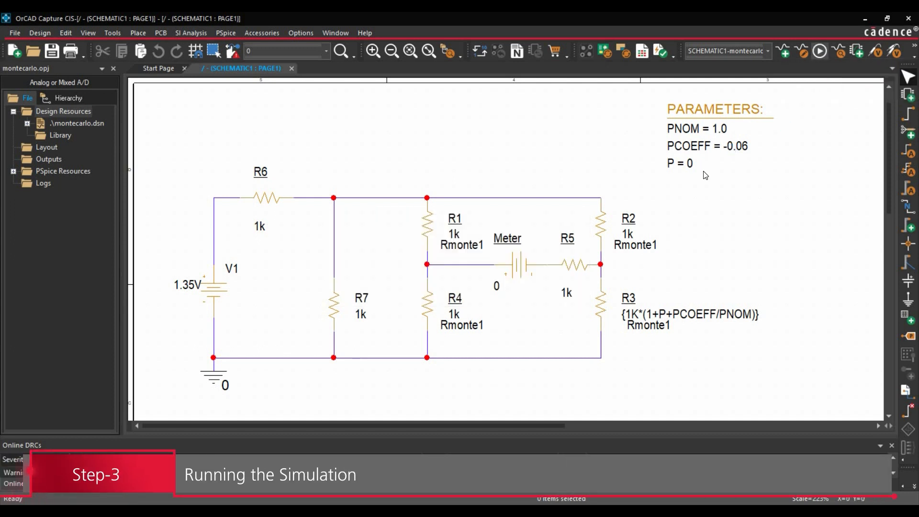
# Run the montecarlo simulation and load all Monte Carlo run sections in PSpice A/D.
pyautogui.click(819, 51)
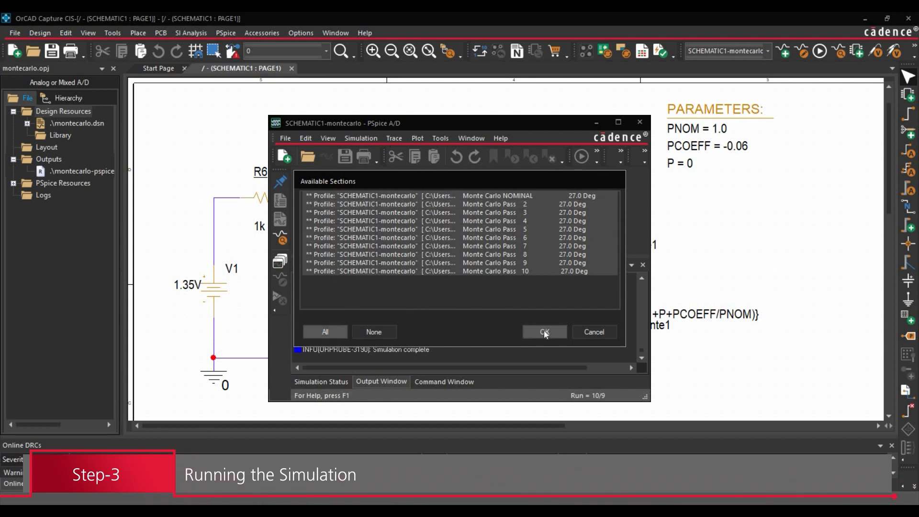
pyautogui.click(544, 332)
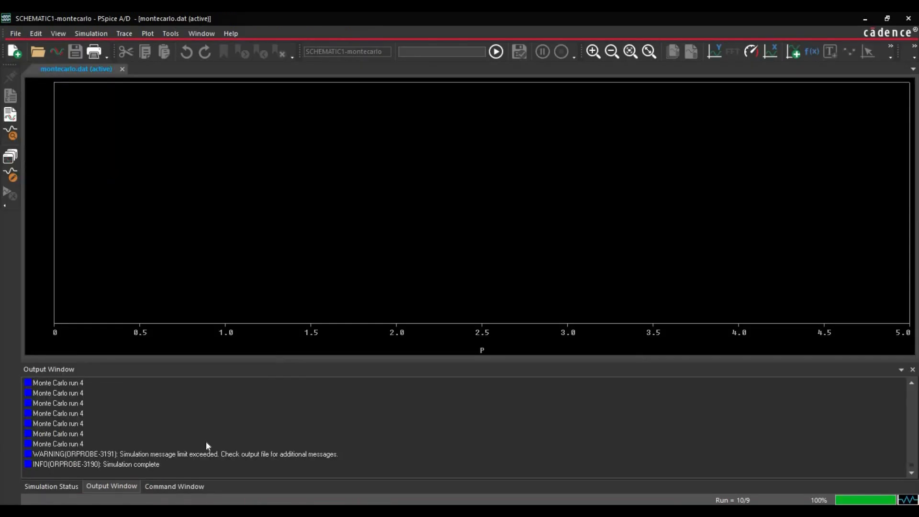
pyautogui.moveTo(178, 472)
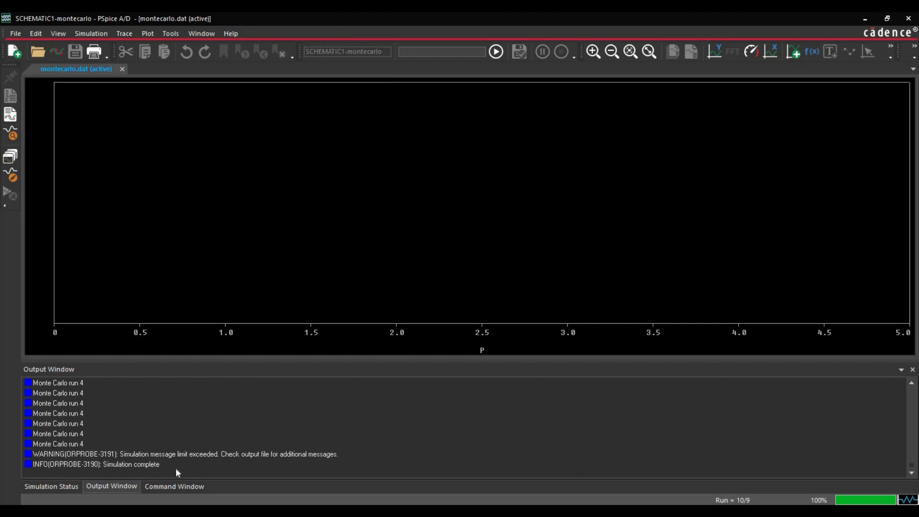
pyautogui.moveTo(706, 122)
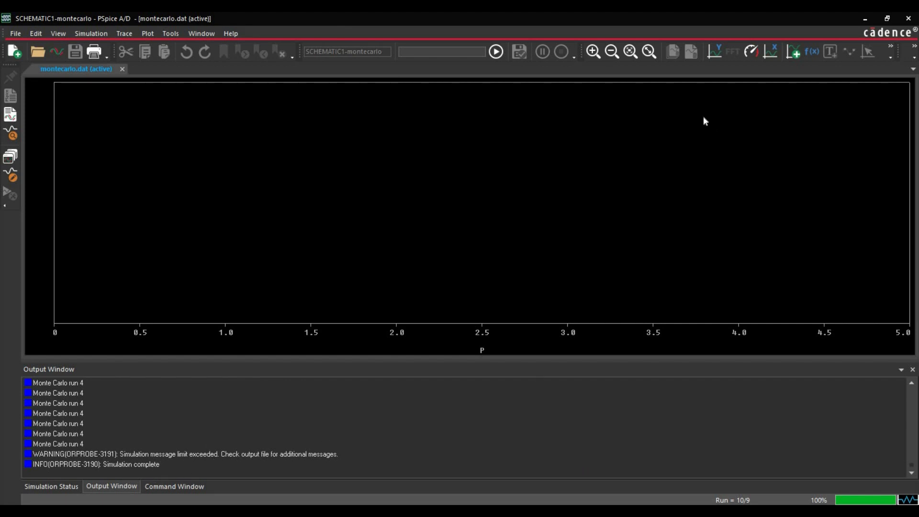
pyautogui.moveTo(795, 51)
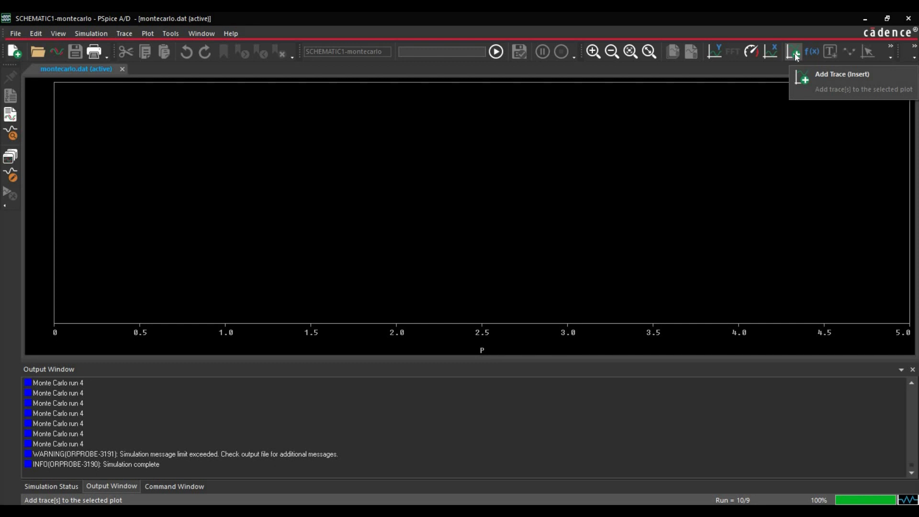
# Add the I(Meter) trace so all ten Monte Carlo curves plot against P.
pyautogui.click(794, 52)
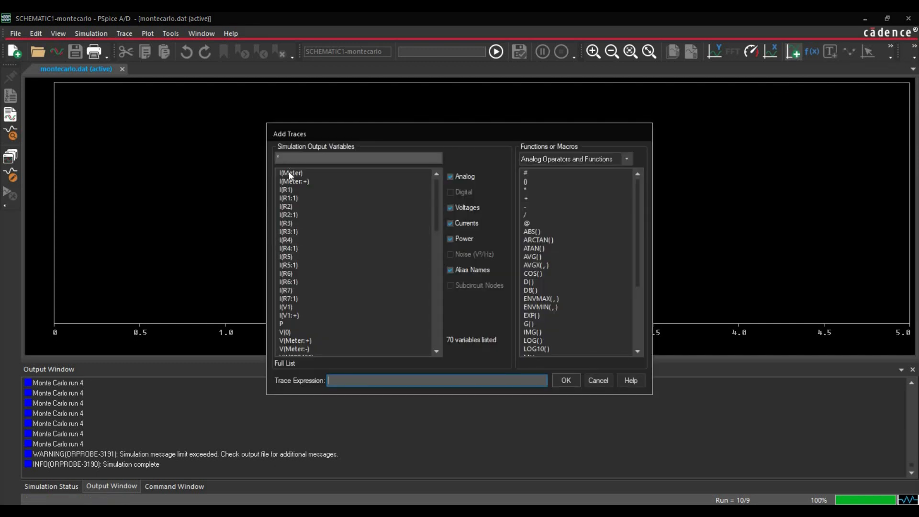
pyautogui.click(290, 173)
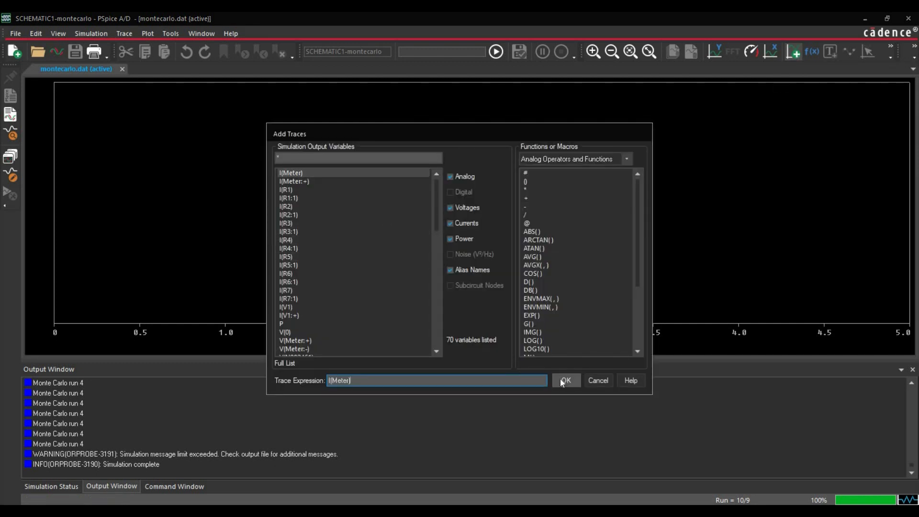
pyautogui.click(565, 380)
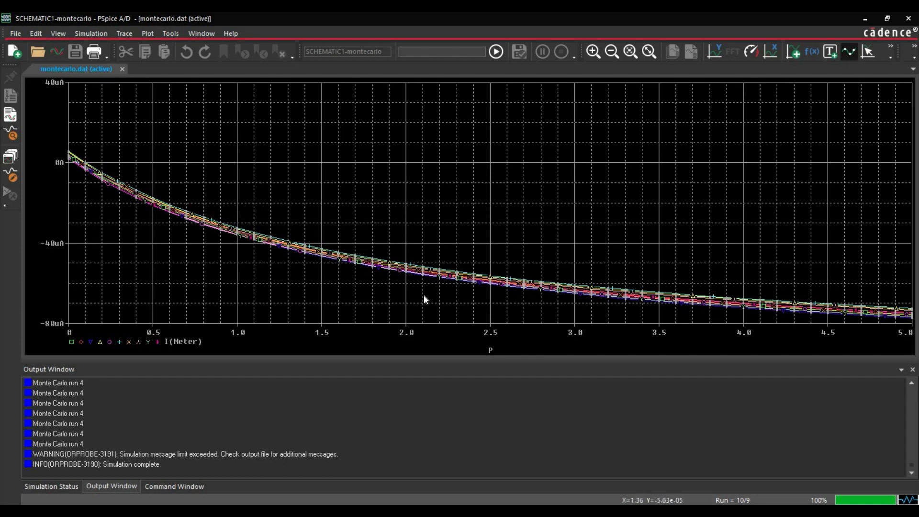
pyautogui.moveTo(476, 296)
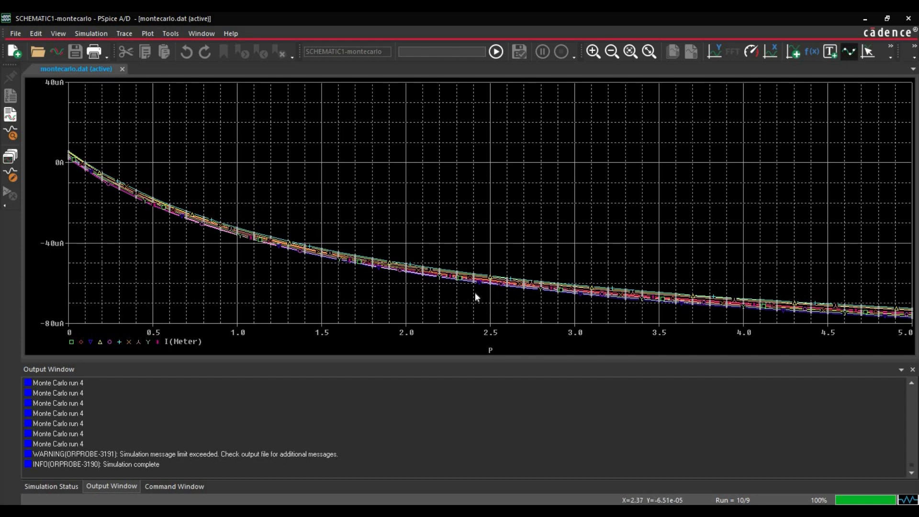
pyautogui.moveTo(480, 298)
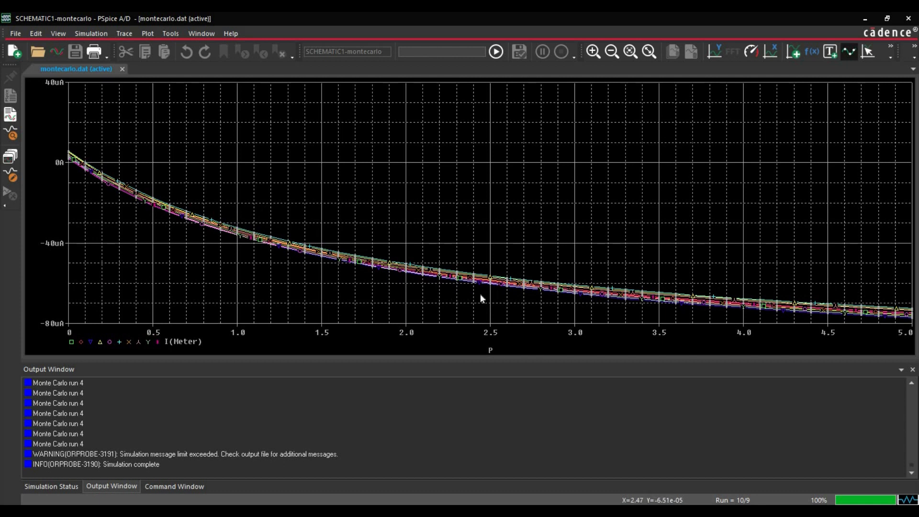
pyautogui.moveTo(355, 265)
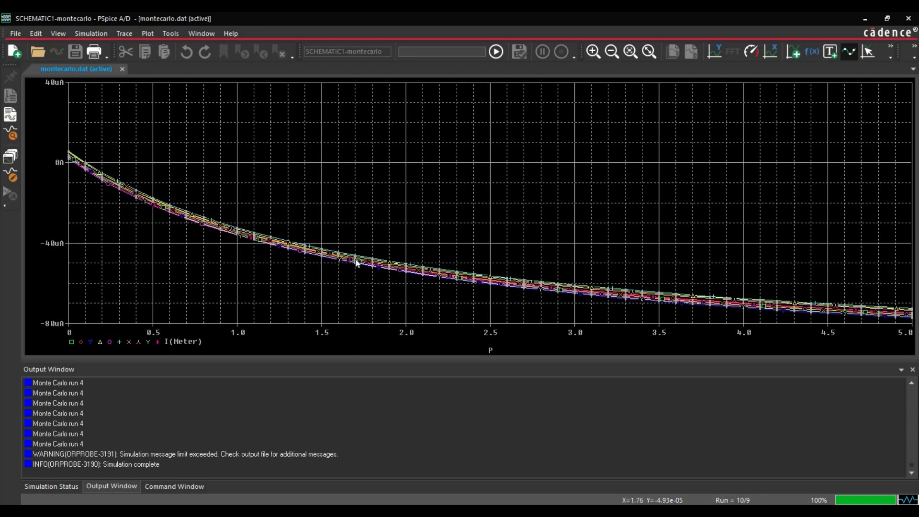